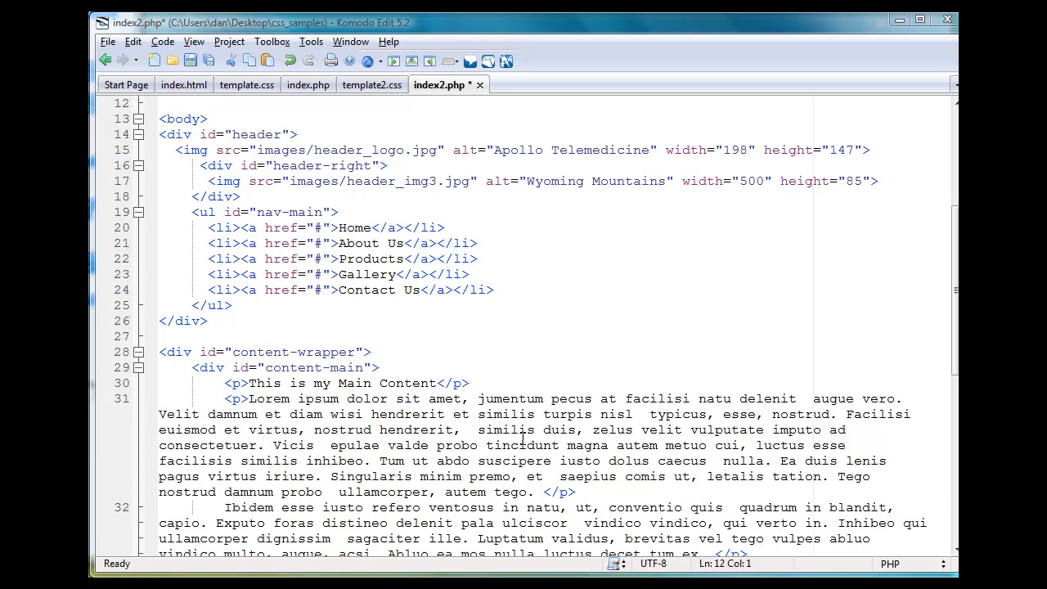
- Replace the Main Content placeholder paragraphs with <jdoc:include type="component" />
click(916, 349)
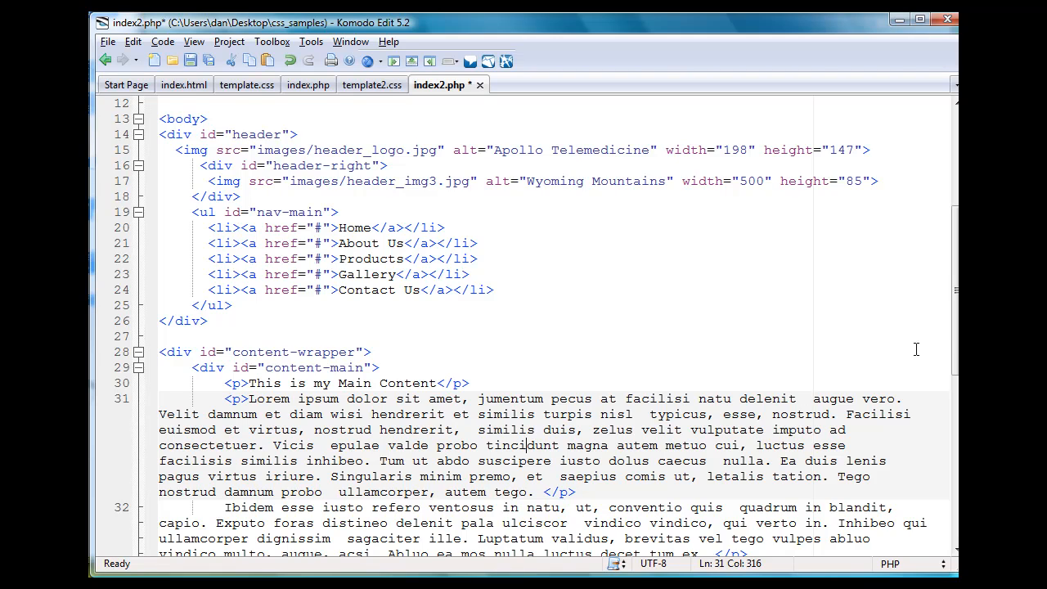
scroll(up, 3)
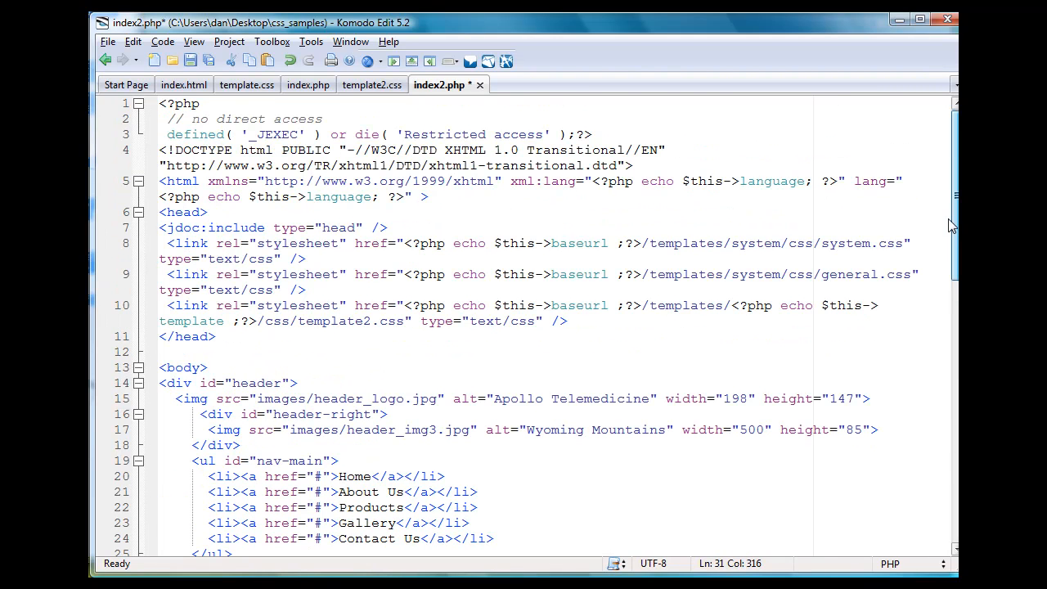
scroll(down, 3)
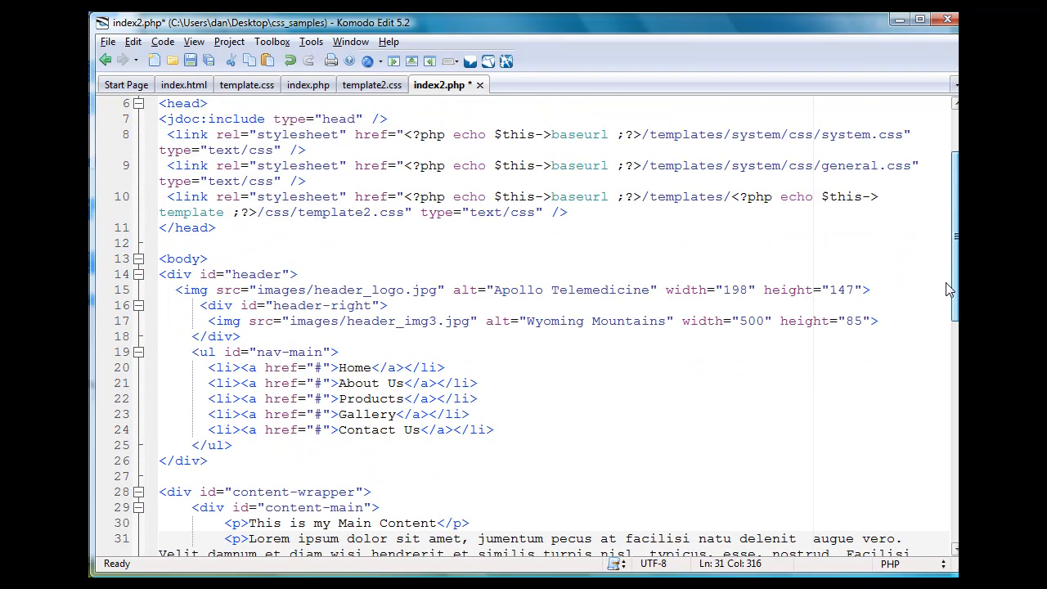
scroll(down, 3)
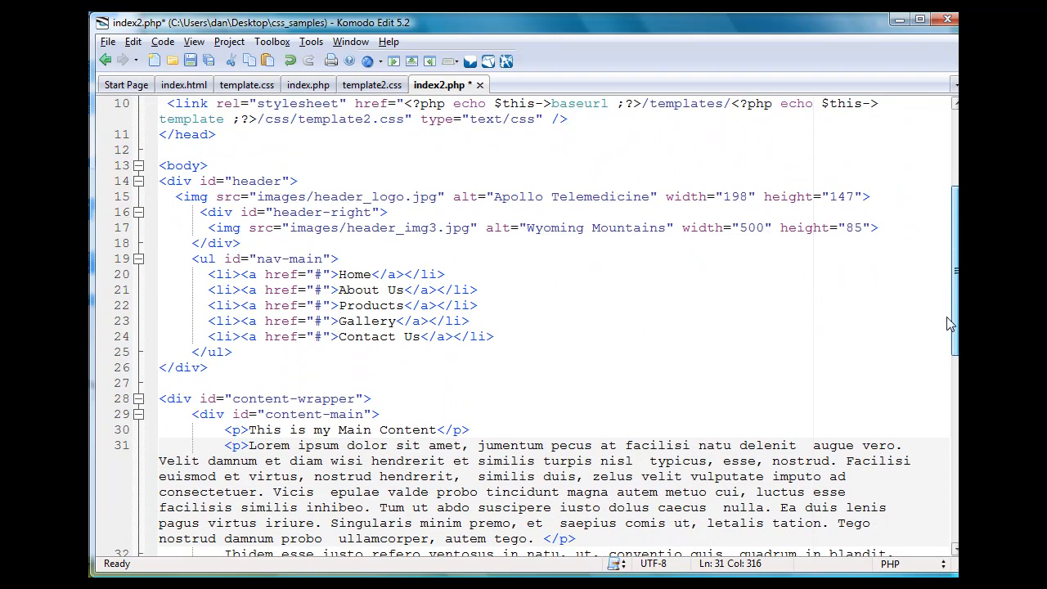
scroll(down, 3)
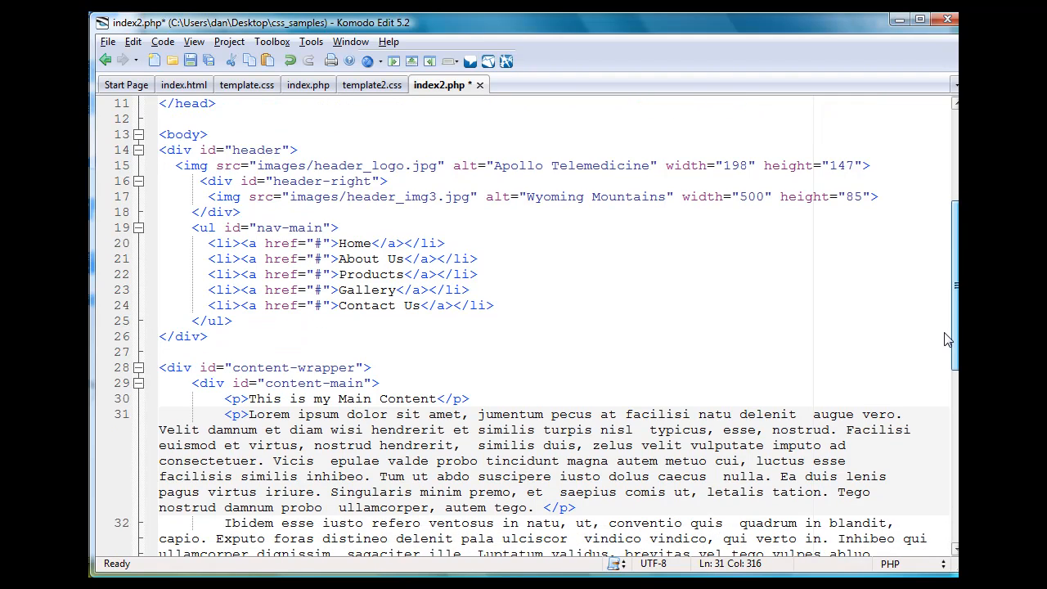
scroll(up, 3)
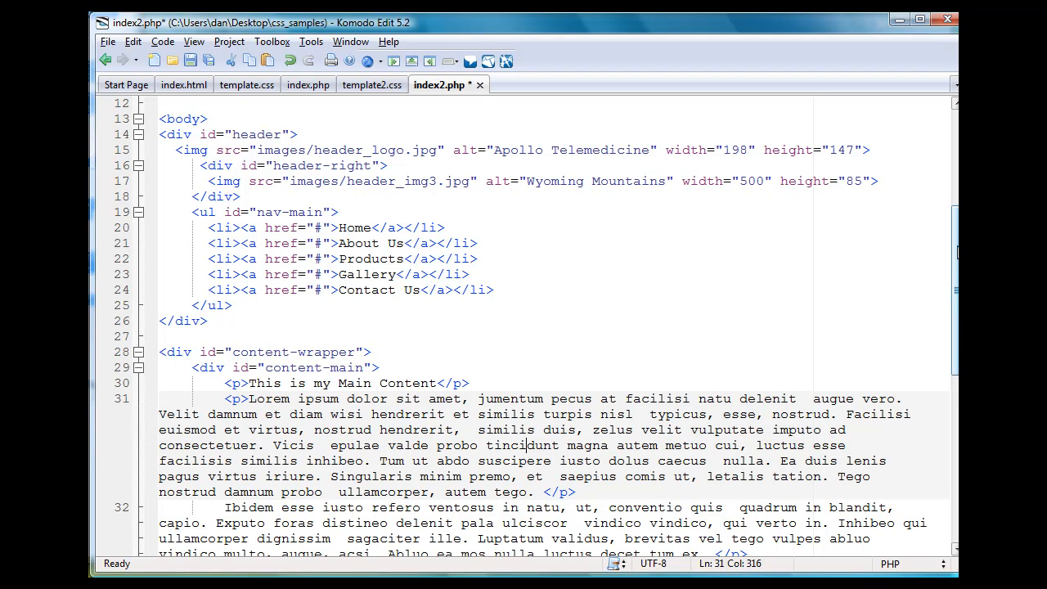
scroll(down, 3)
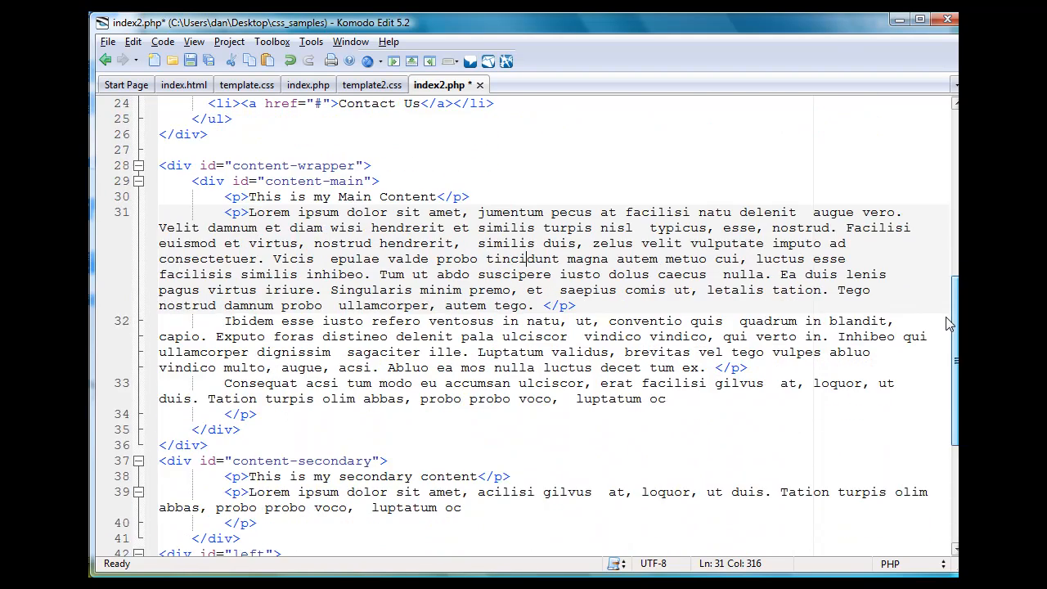
scroll(down, 3)
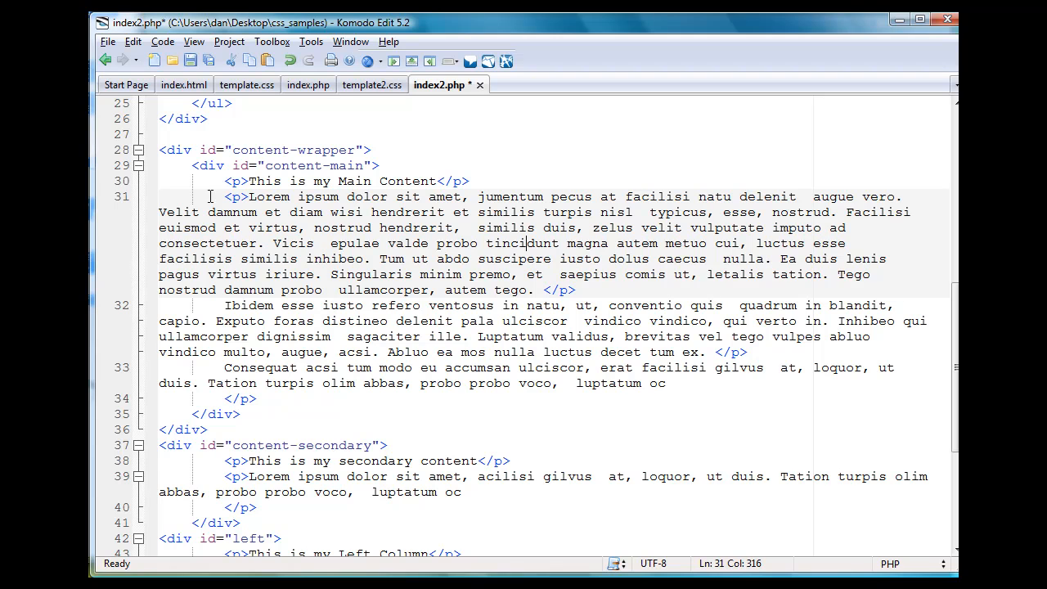
mouse_move(224, 181)
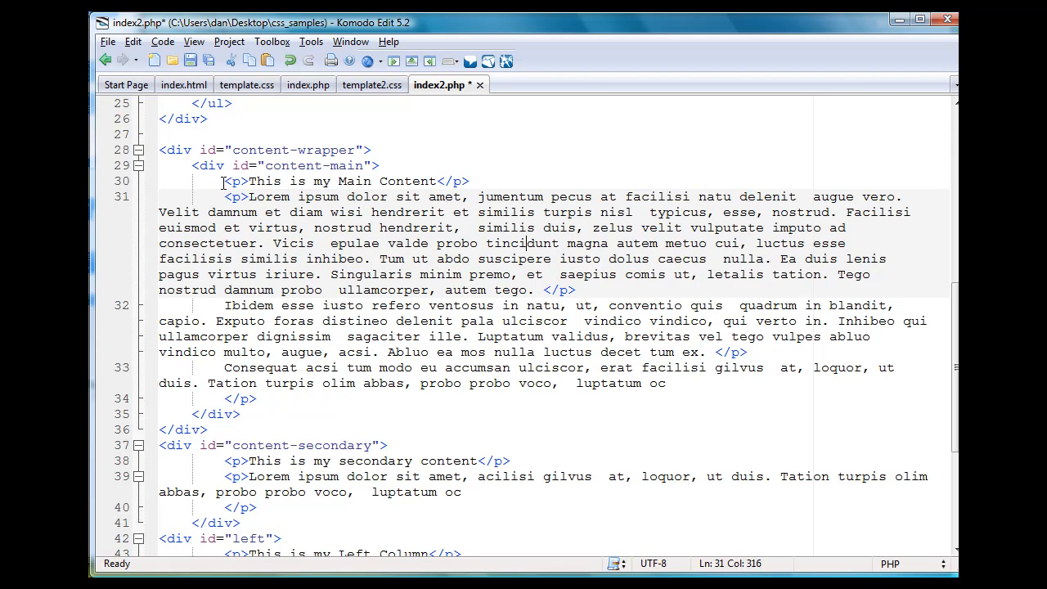
click(224, 181)
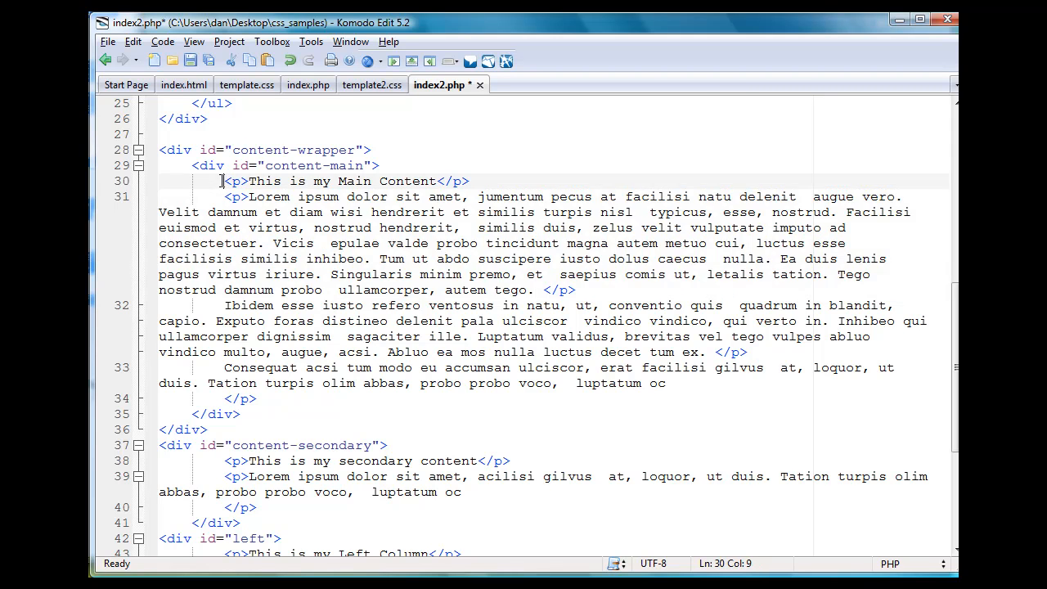
drag(225, 181, 415, 383)
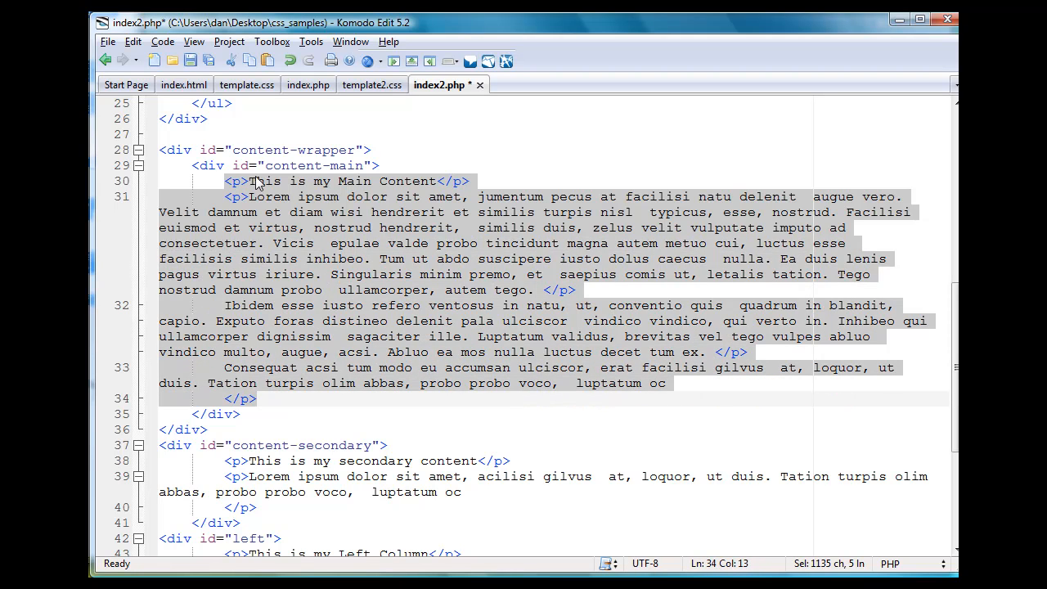
mouse_move(477, 165)
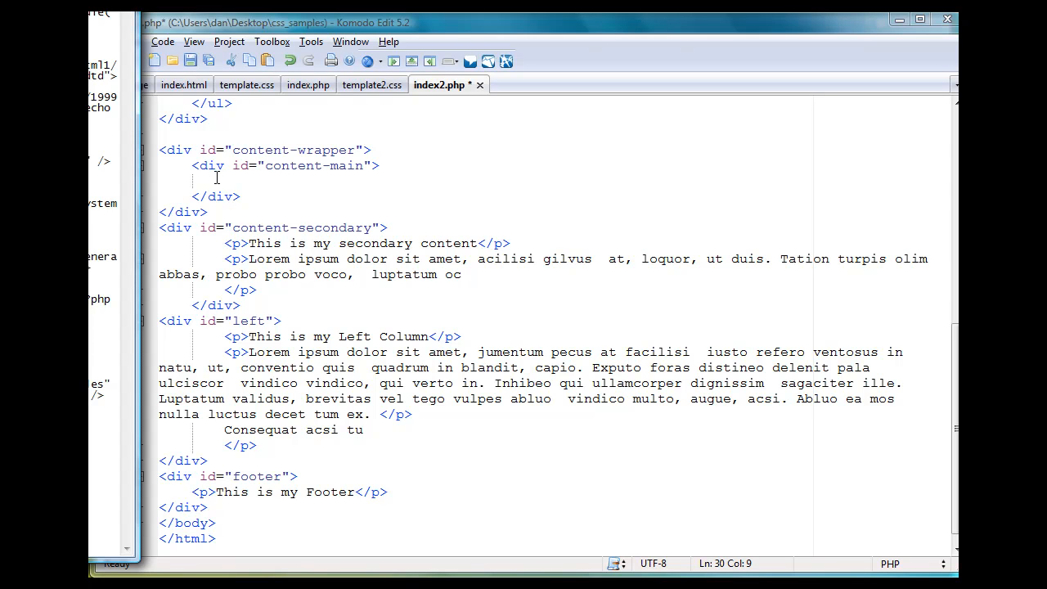
text(<jdoc:include type="component" />)
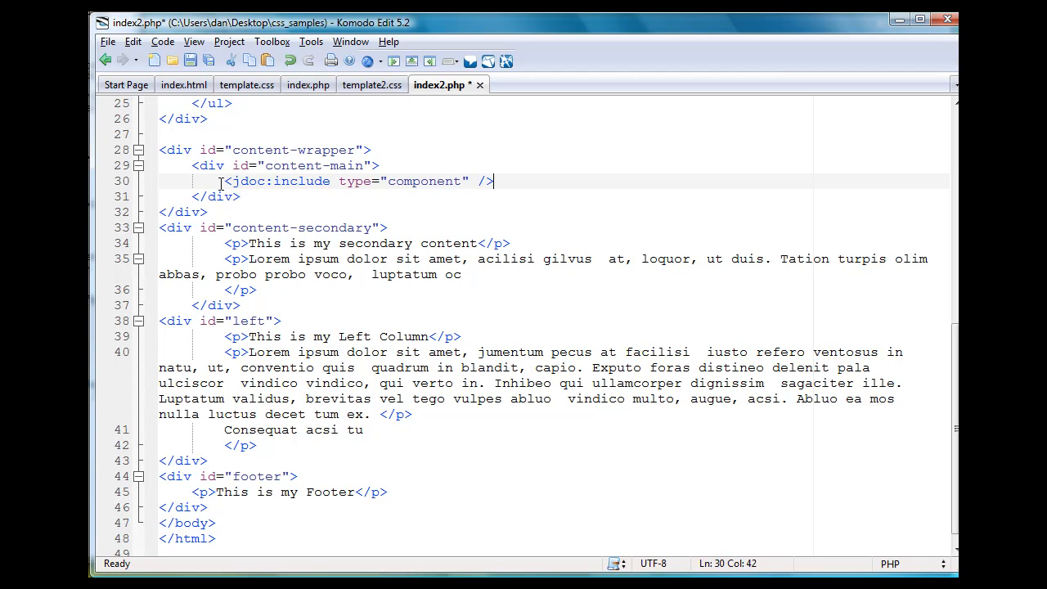
click(225, 181)
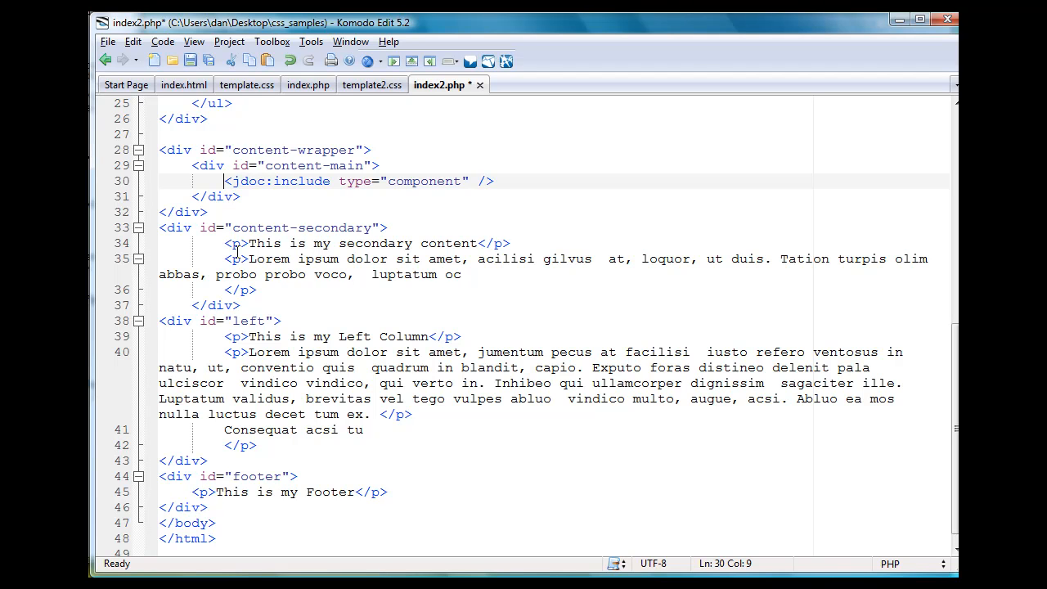
mouse_move(417, 200)
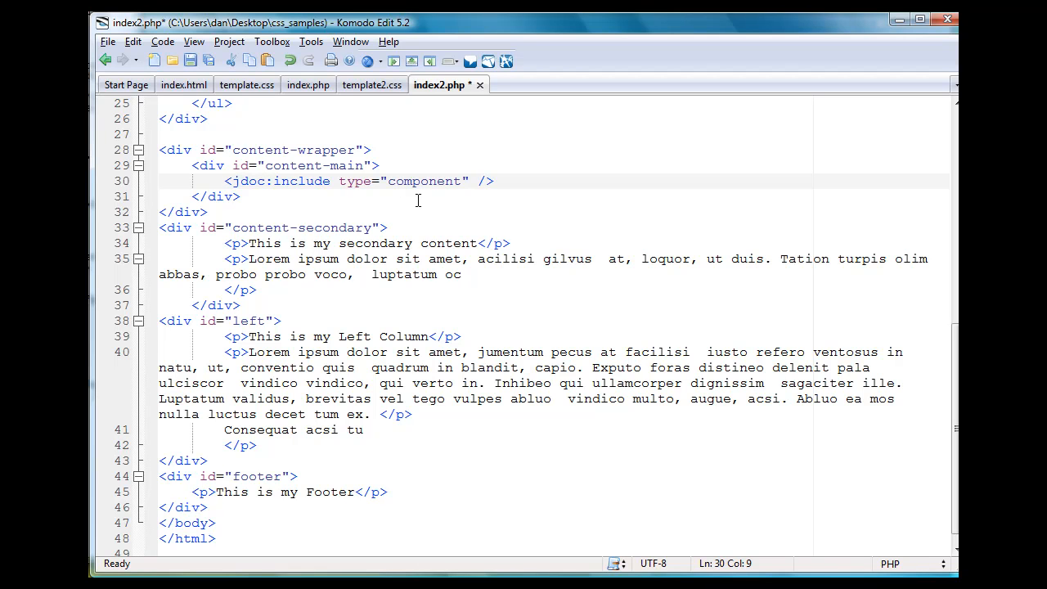
mouse_move(260, 168)
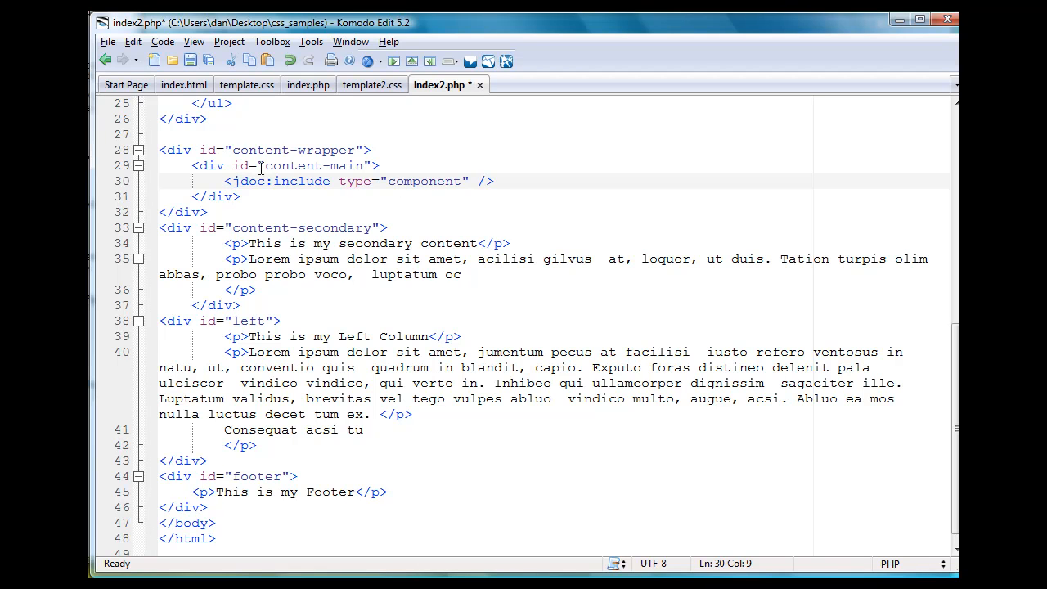
mouse_move(265, 180)
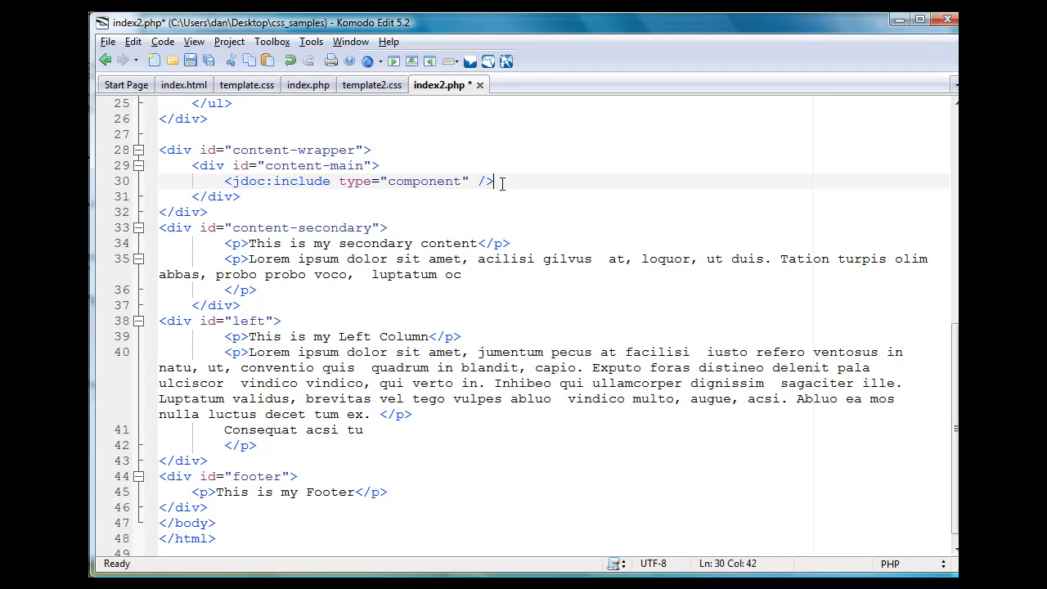
mouse_move(477, 226)
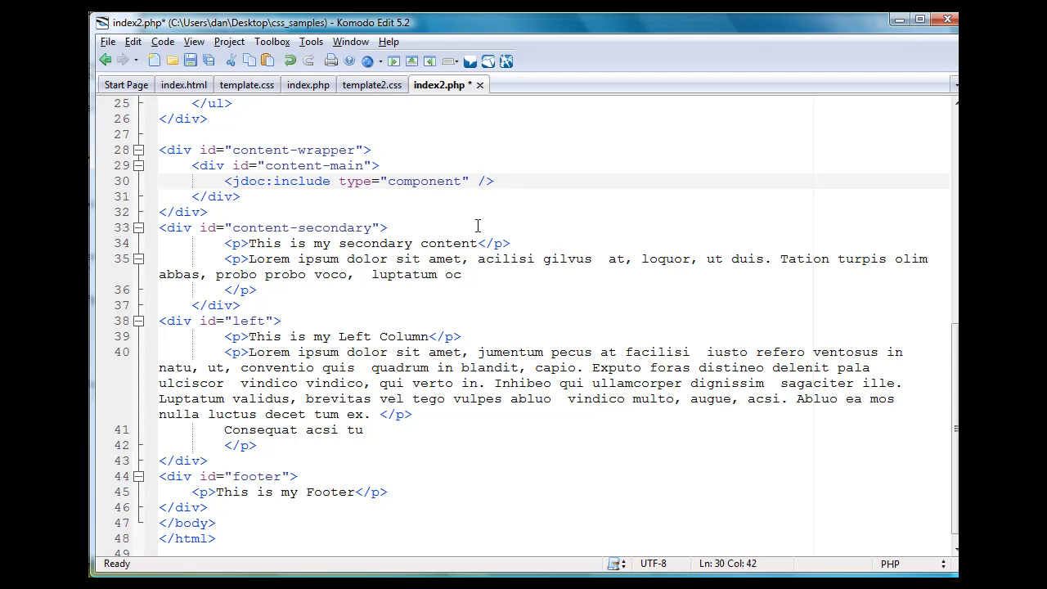
mouse_move(223, 238)
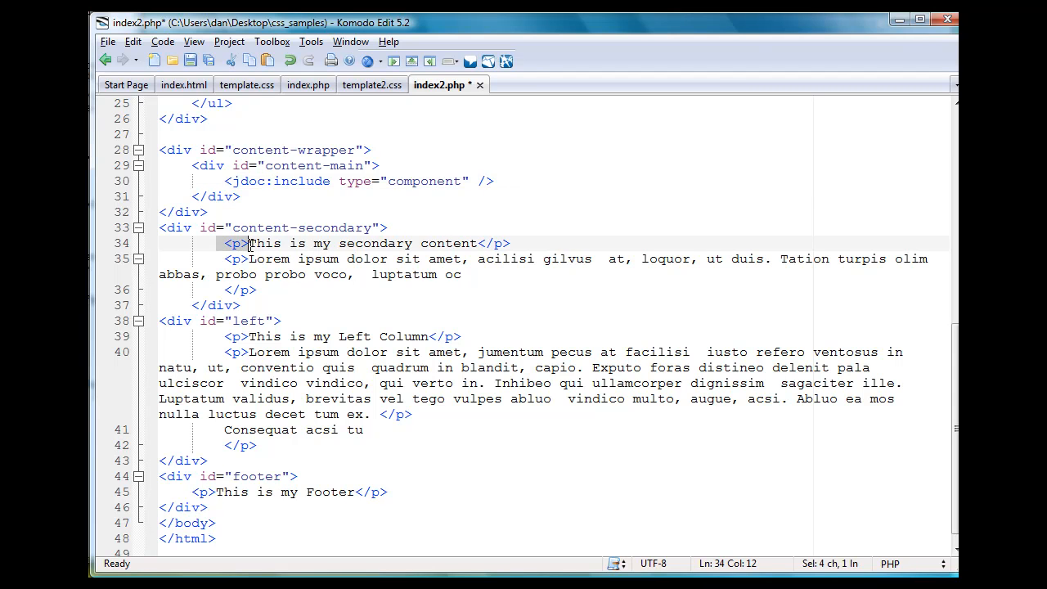
- Swap the content-secondary paragraphs for a jdoc:include modules tag named 'right', xhtml style
drag(250, 242, 256, 289)
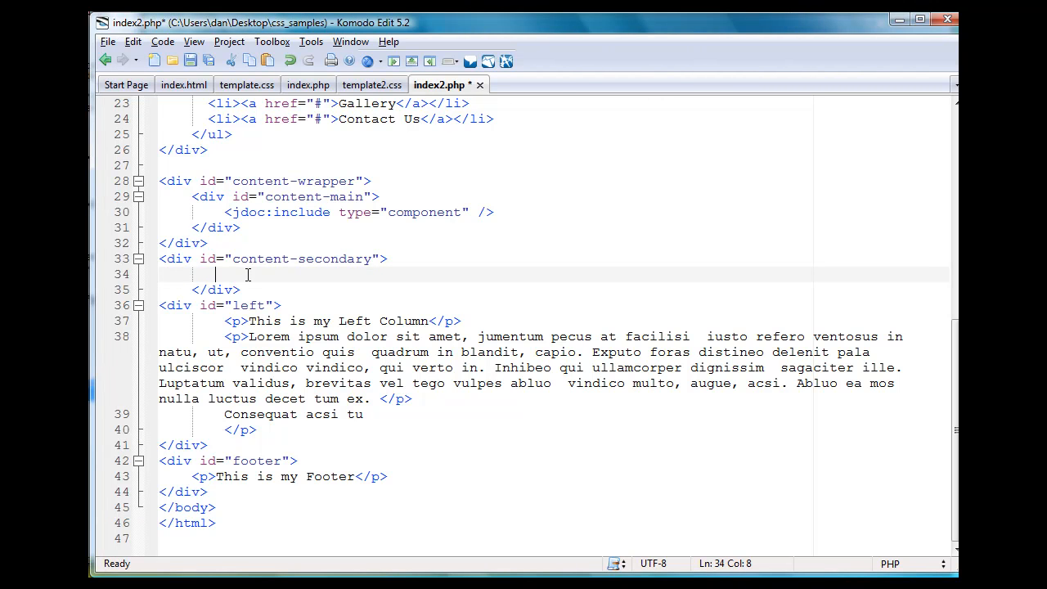
text(<jdoc:include type="modules" name="top" style="xhtml" />)
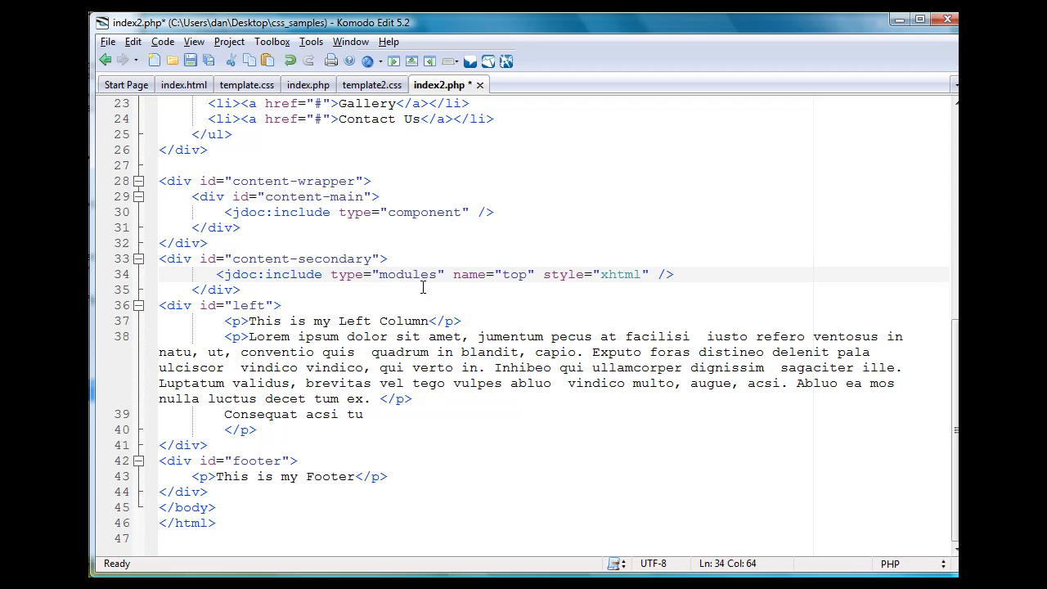
mouse_move(501, 274)
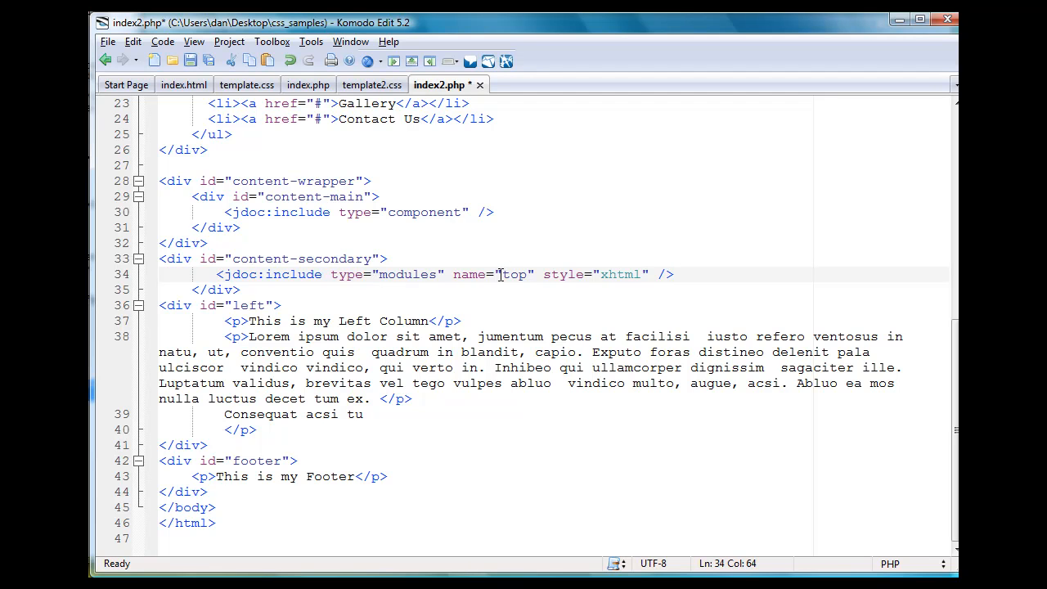
double_click(514, 274)
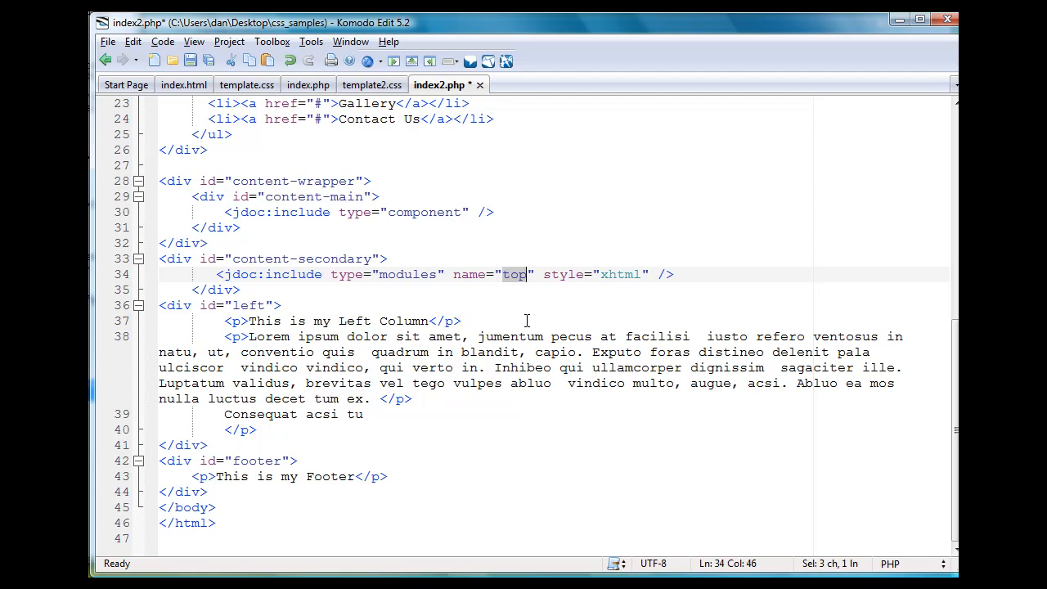
text(ri)
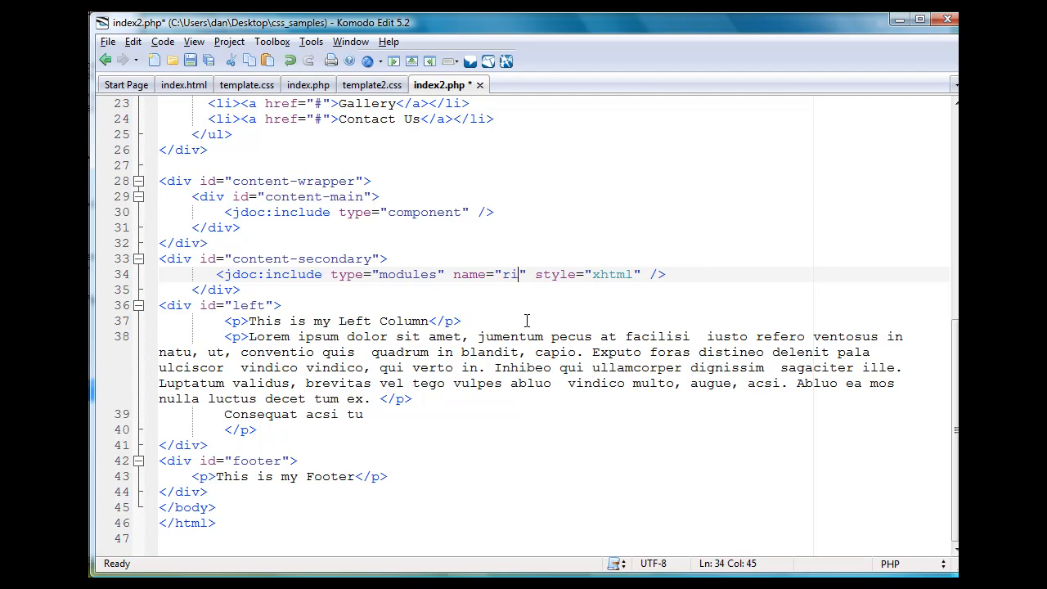
text(ght)
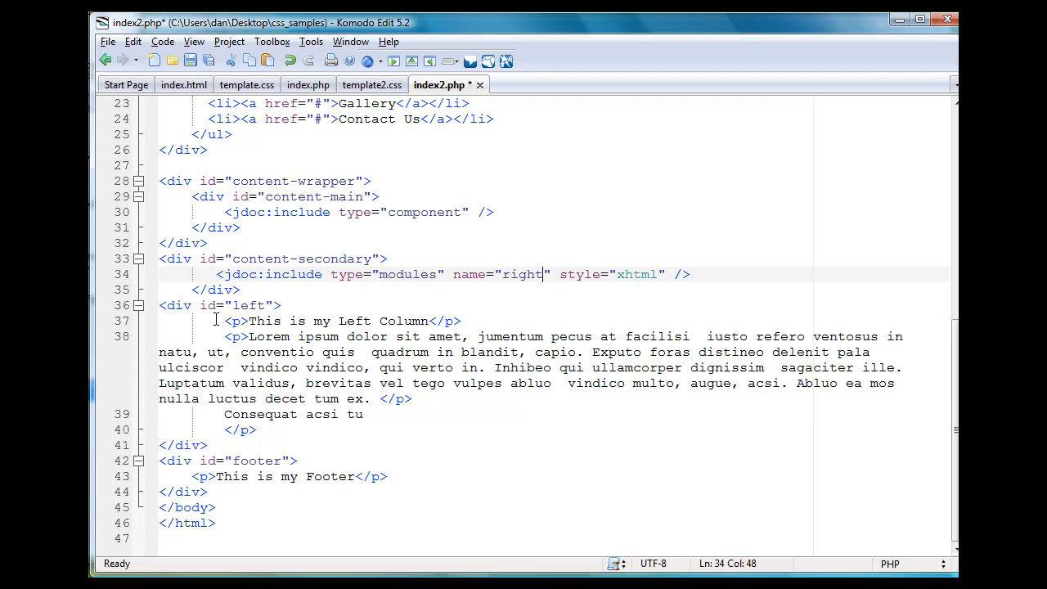
- Replace the Left Column paragraphs with a jdoc:include modules tag named 'left'
drag(227, 320, 364, 414)
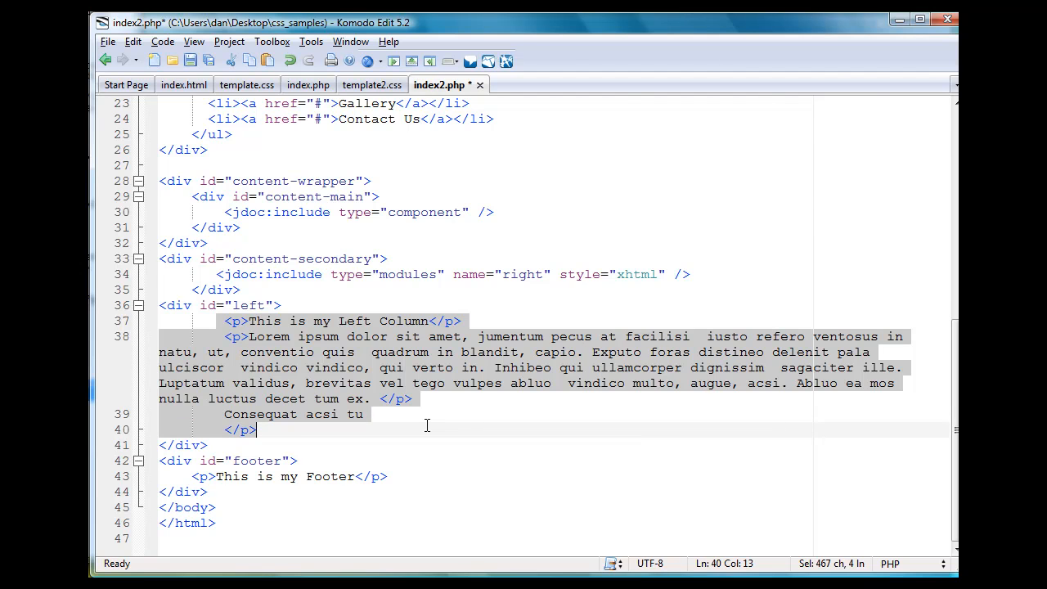
key(Delete)
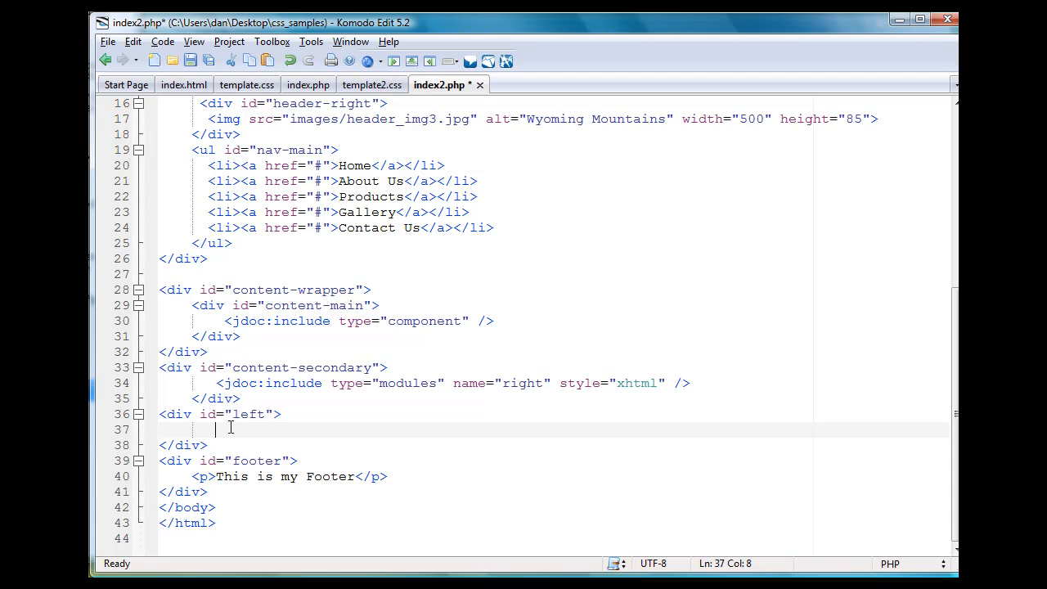
text(<jdoc:include type="modules" name="top" style="xhtml" />)
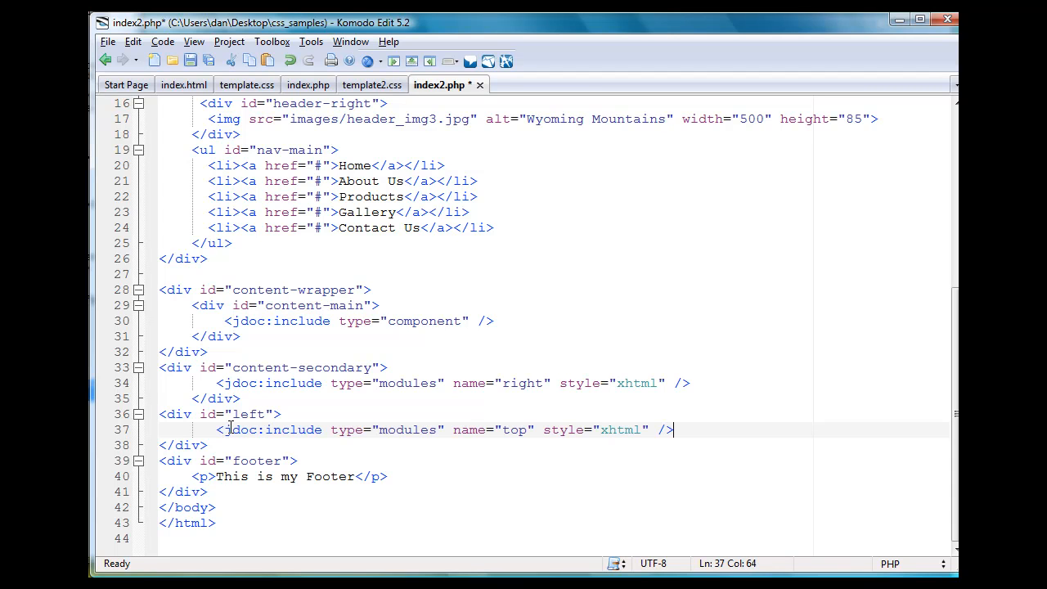
mouse_move(470, 436)
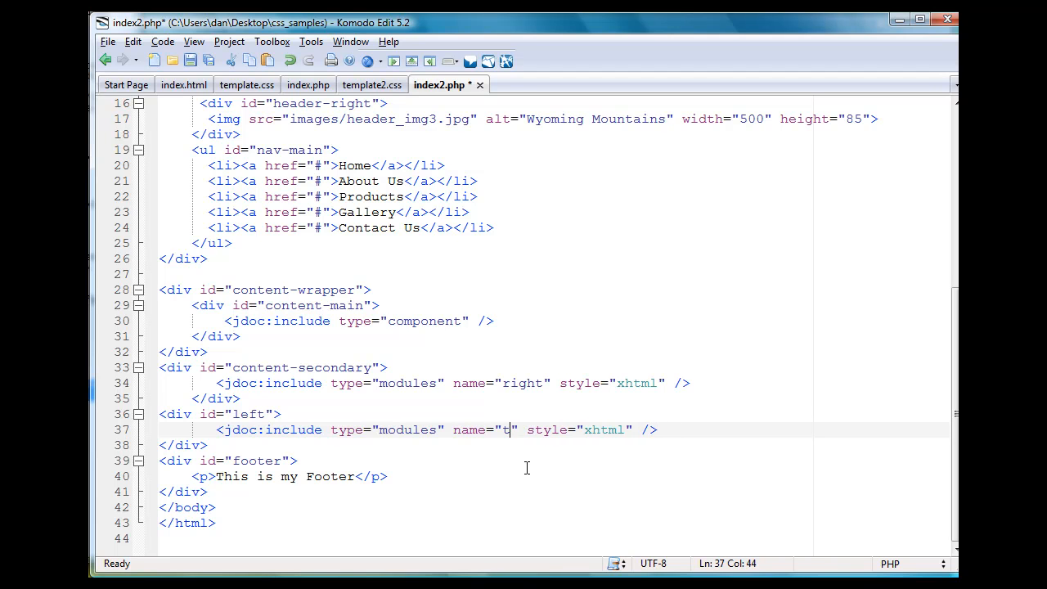
text(eft)
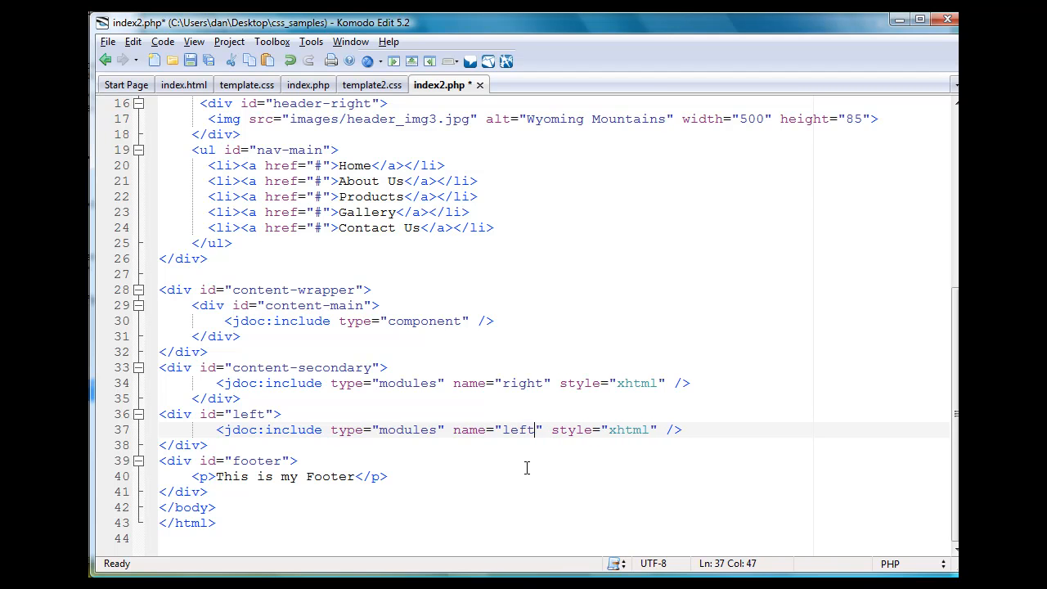
- Replace the footer paragraph with a jdoc:include modules tag named 'footer'
click(188, 476)
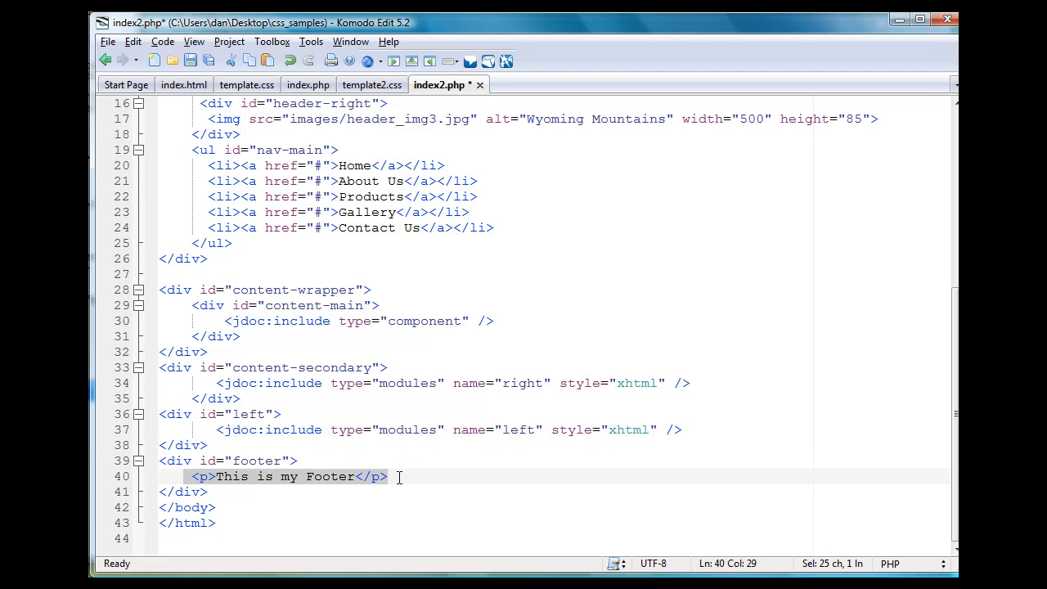
text(<jdoc:include type="modules" name="top" style="xhtml" />)
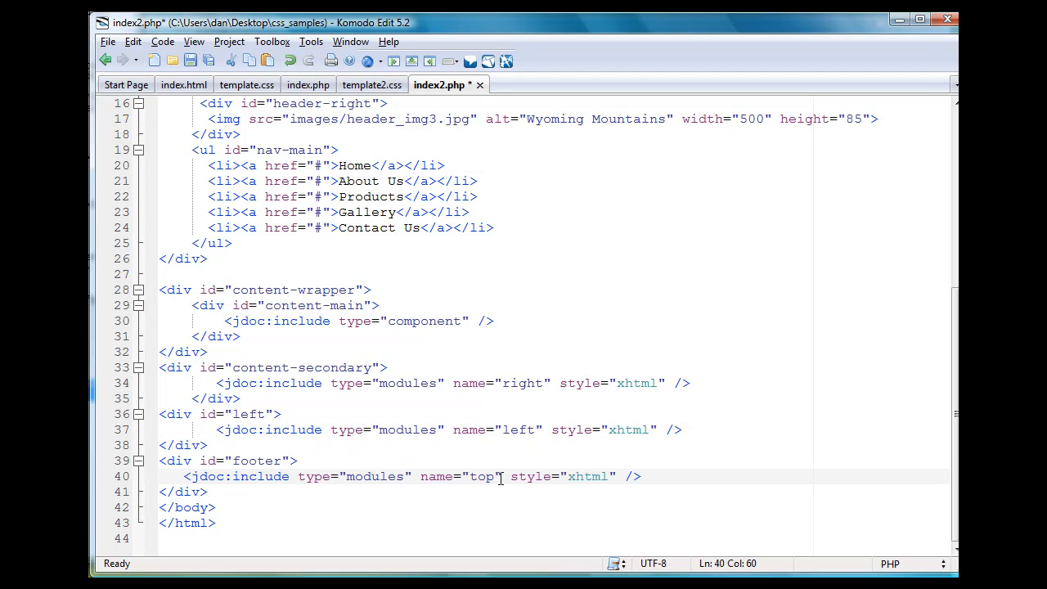
key(Backspace)
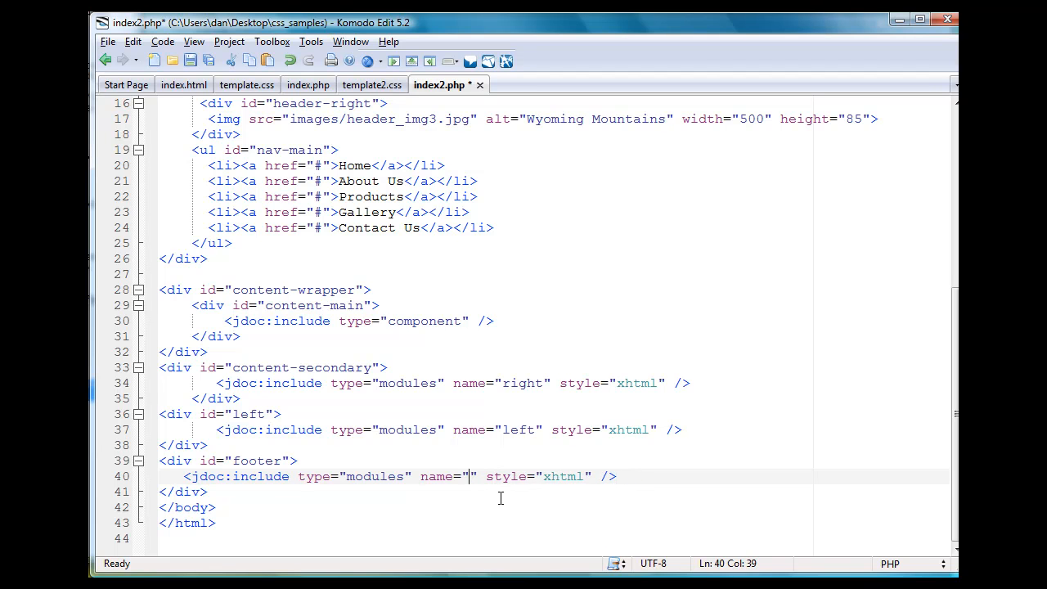
text(footer)
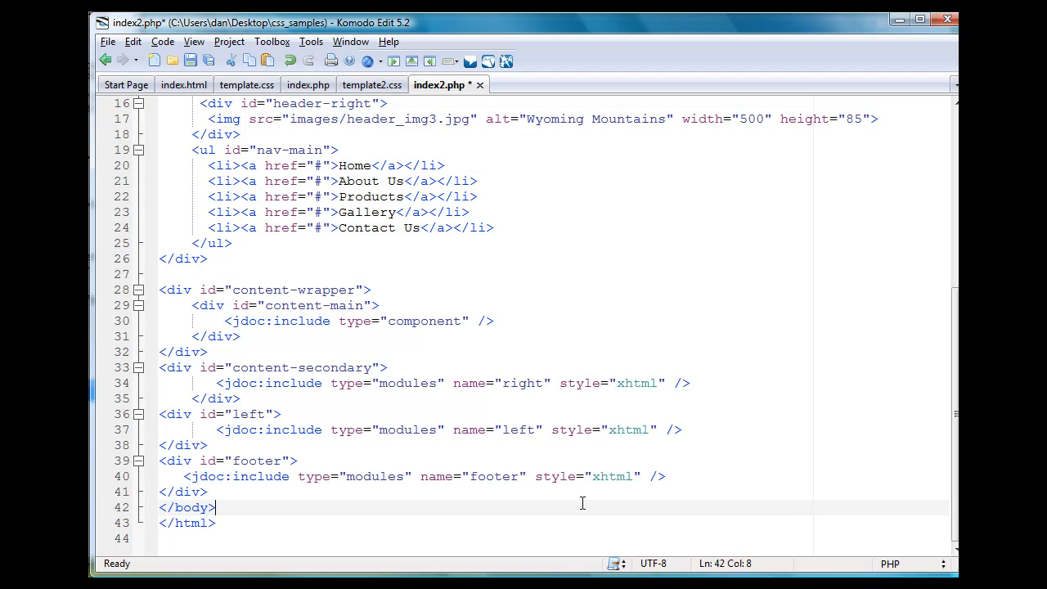
mouse_move(386, 485)
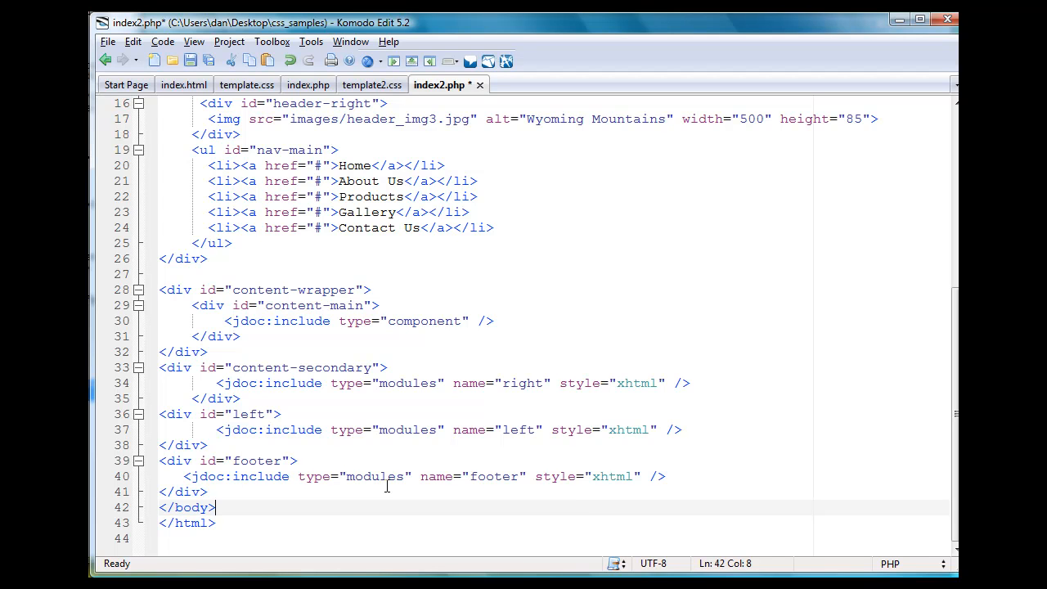
mouse_move(401, 401)
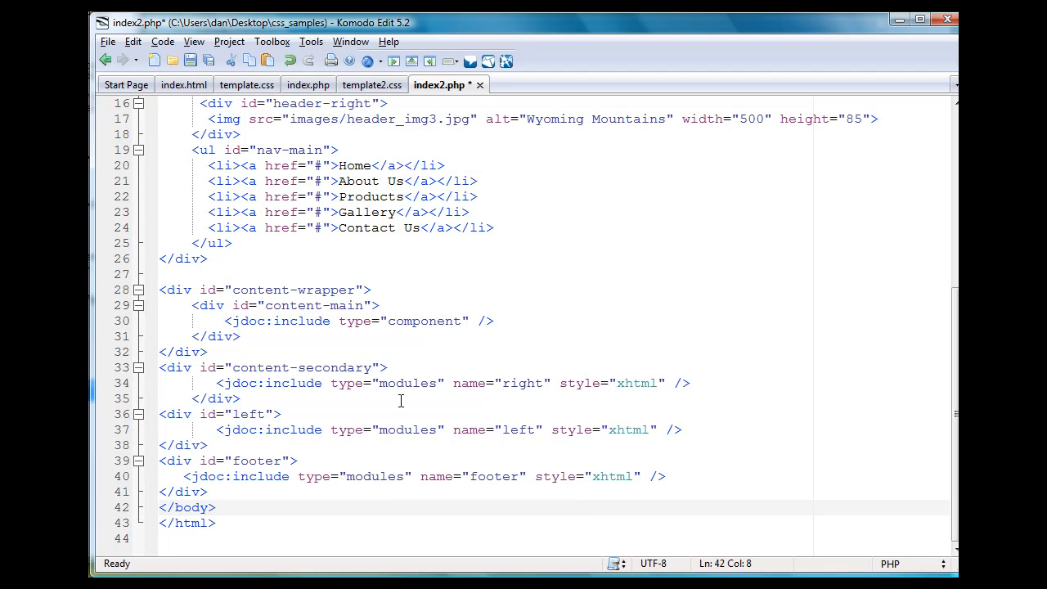
mouse_move(438, 375)
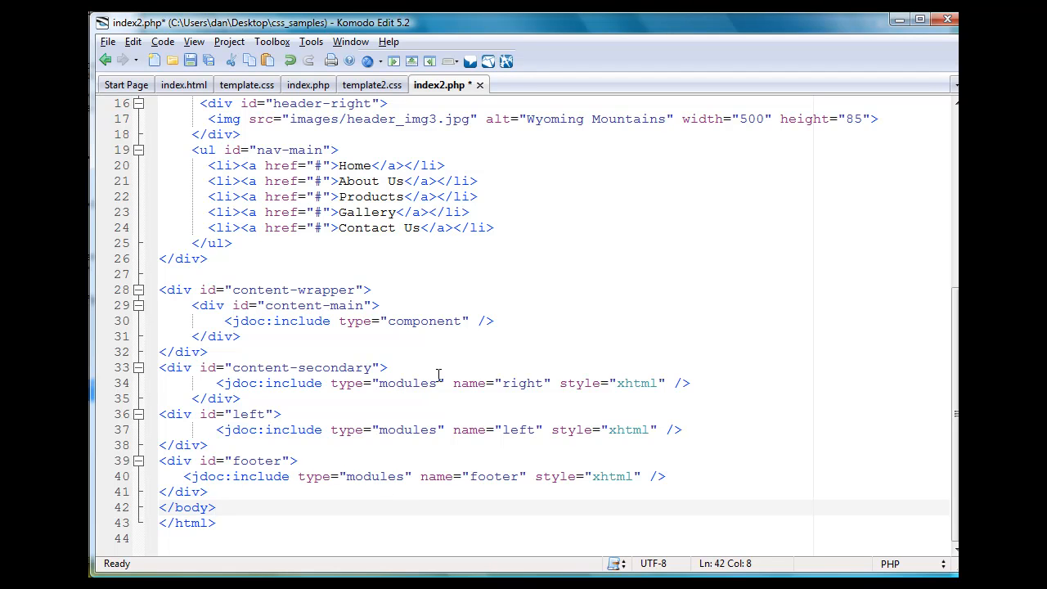
mouse_move(860, 440)
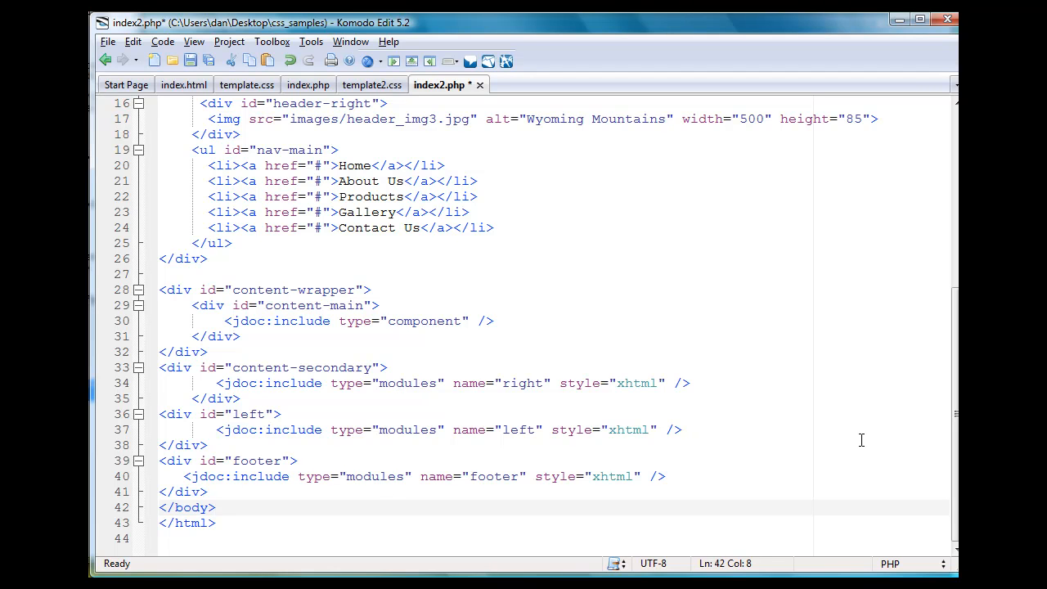
- Delete the nav-main list items and change <ul id="nav-main"> into a div
scroll(up, 3)
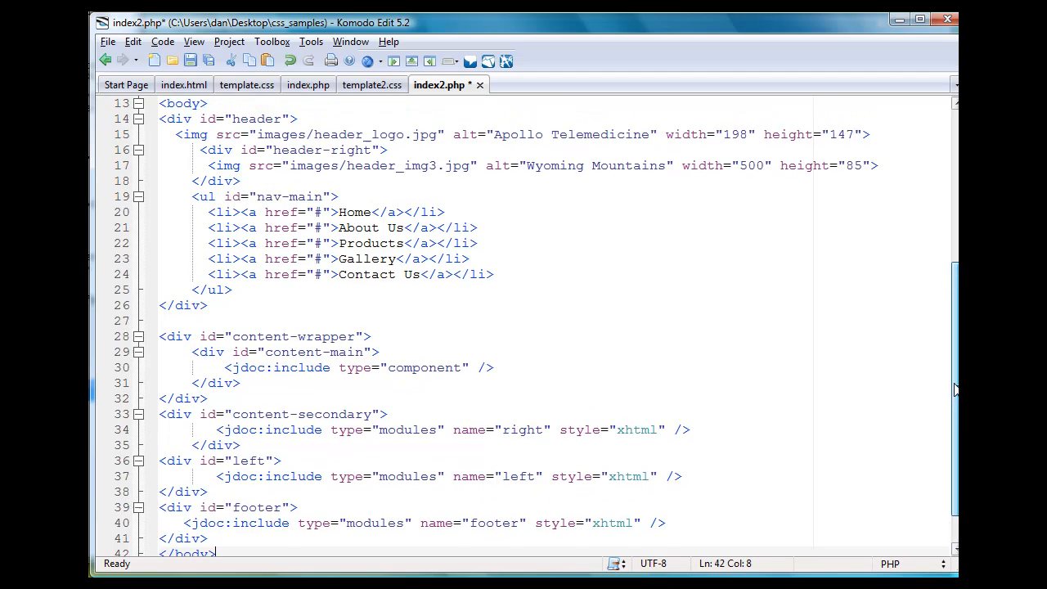
scroll(up, 3)
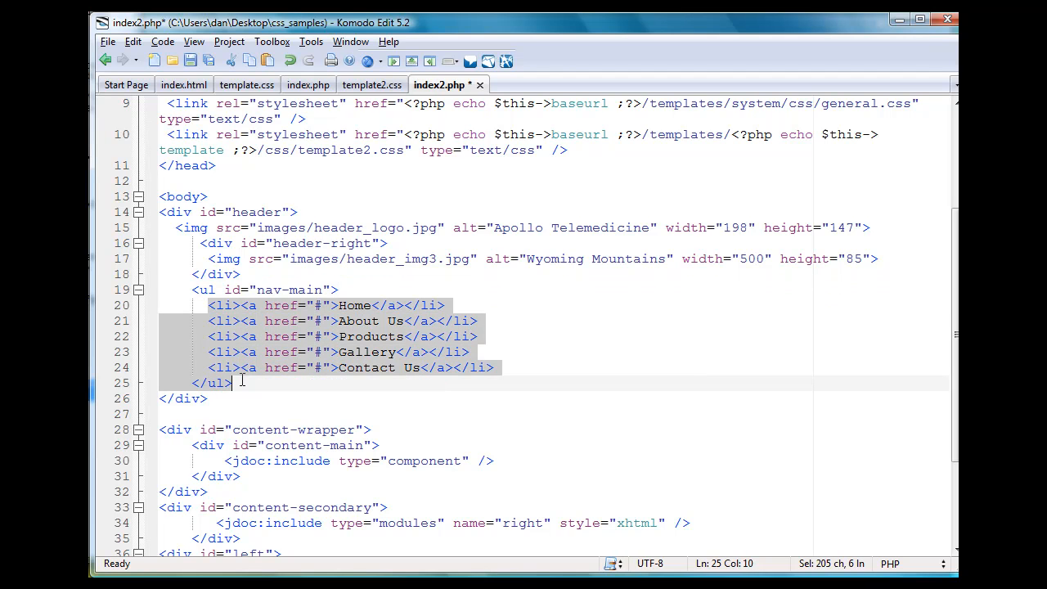
key(Delete)
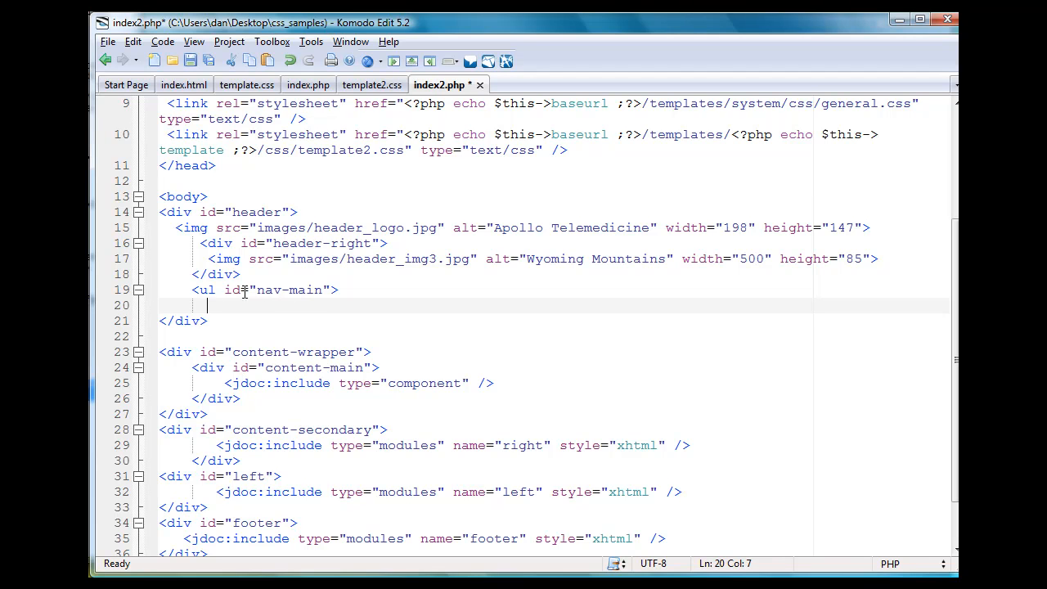
click(217, 289)
text(d)
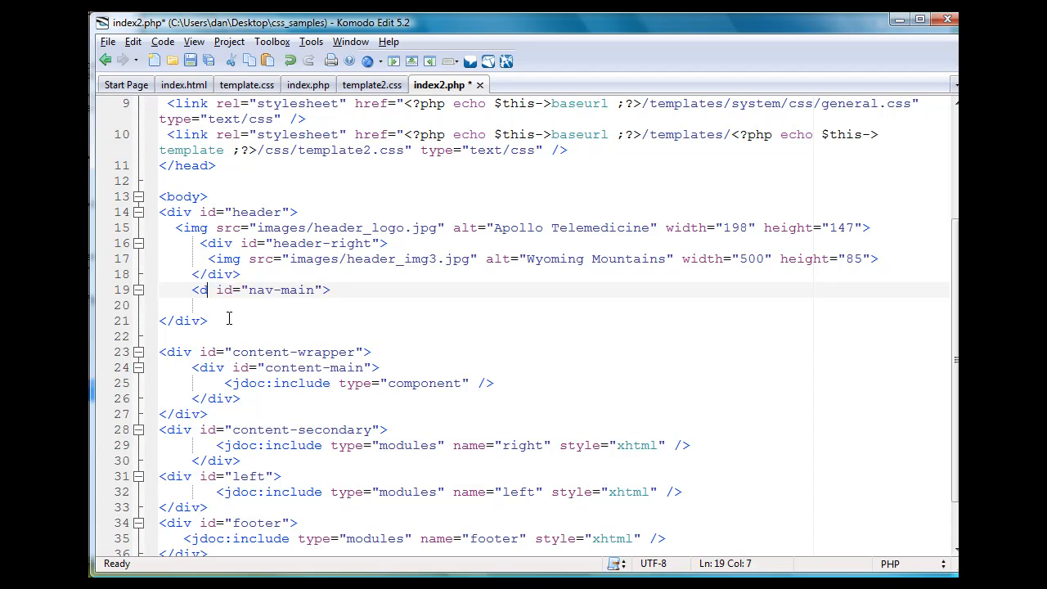
text(iv)
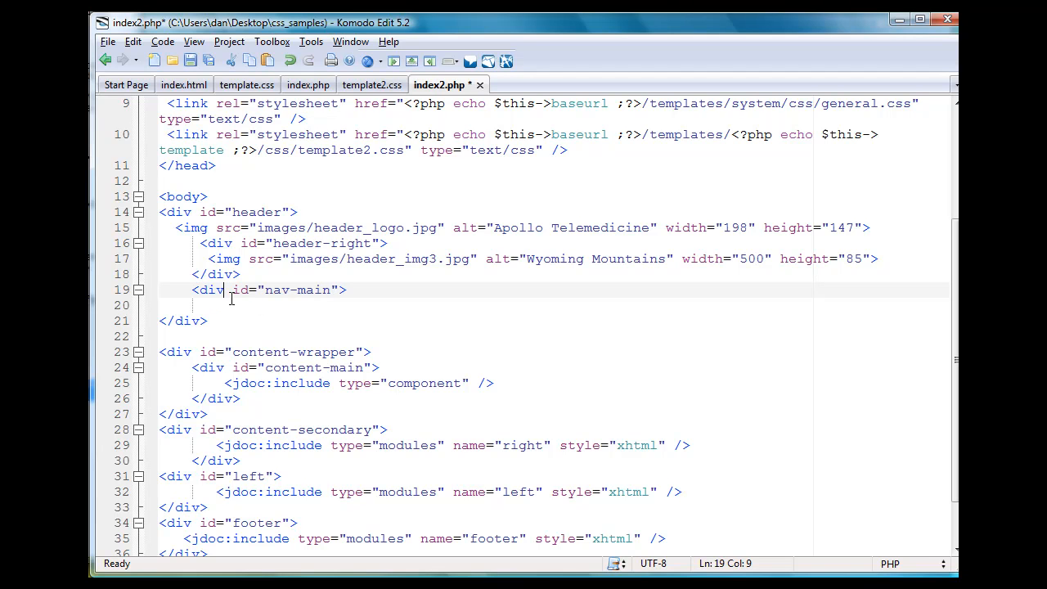
click(347, 289)
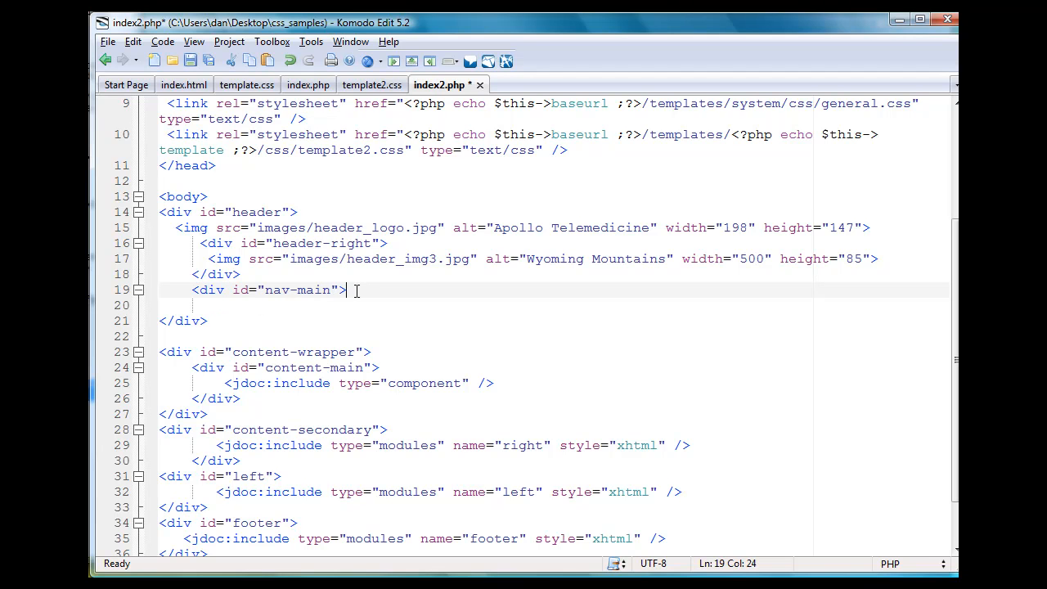
key(Return)
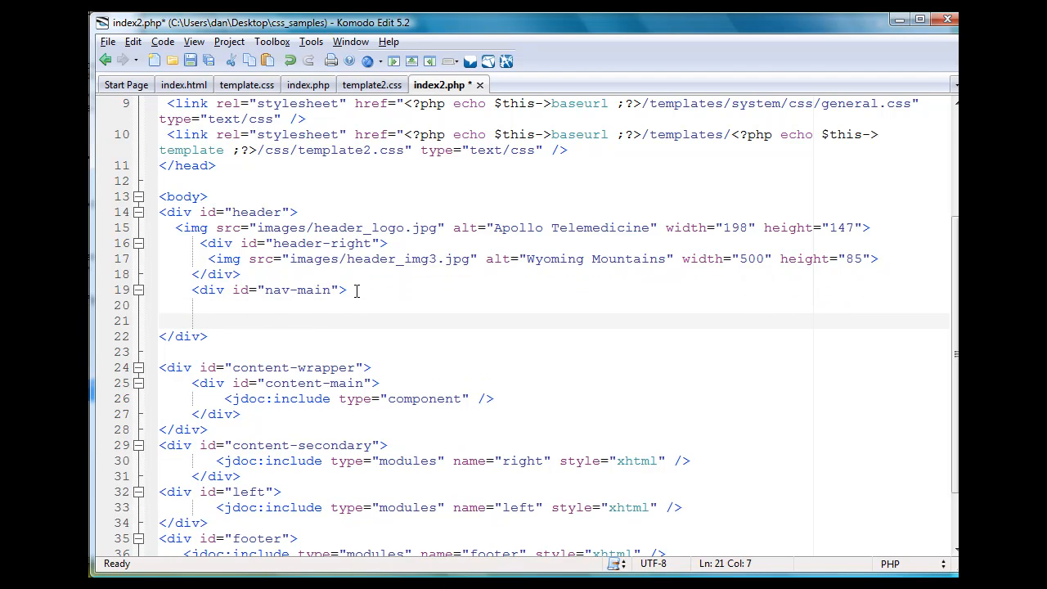
- Add a jdoc:include modules tag named 'nav-main' inside the div and close it with </div>
text(</div>)
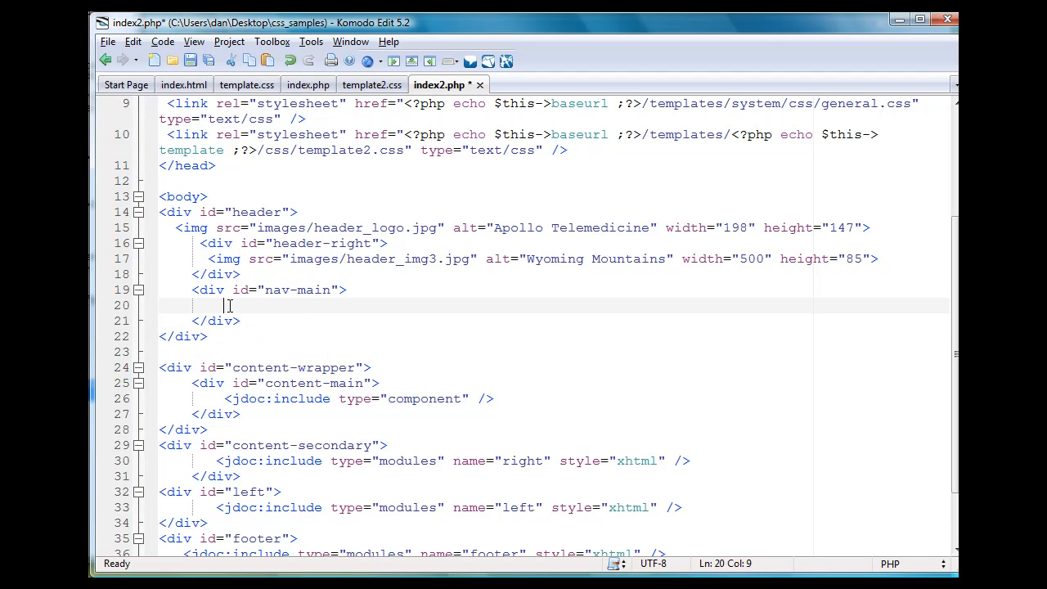
text(<jdoc:include type="modules" name="top" style="xhtml" />)
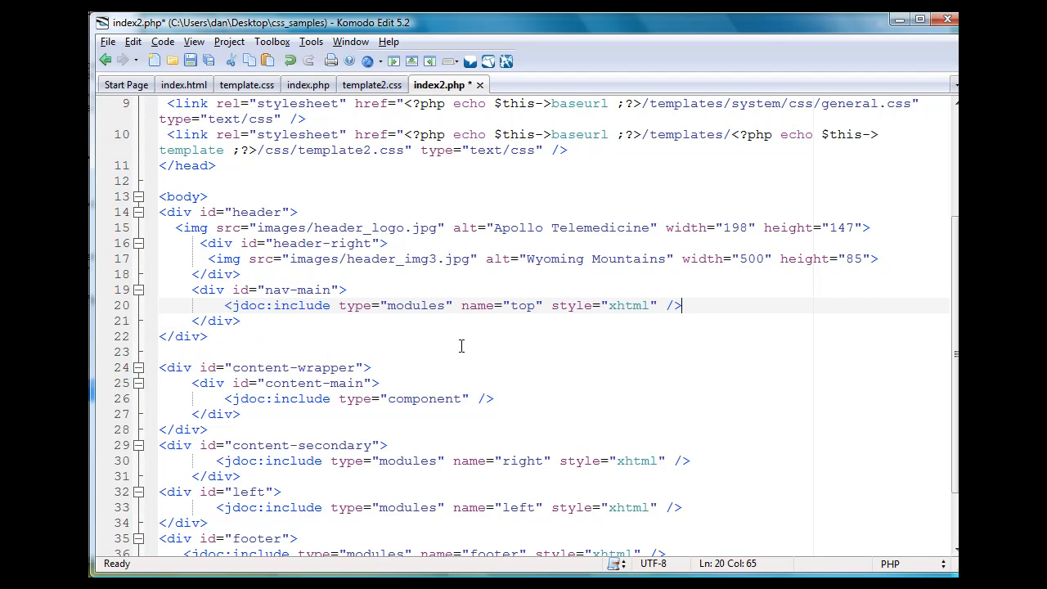
key(BackSpace)
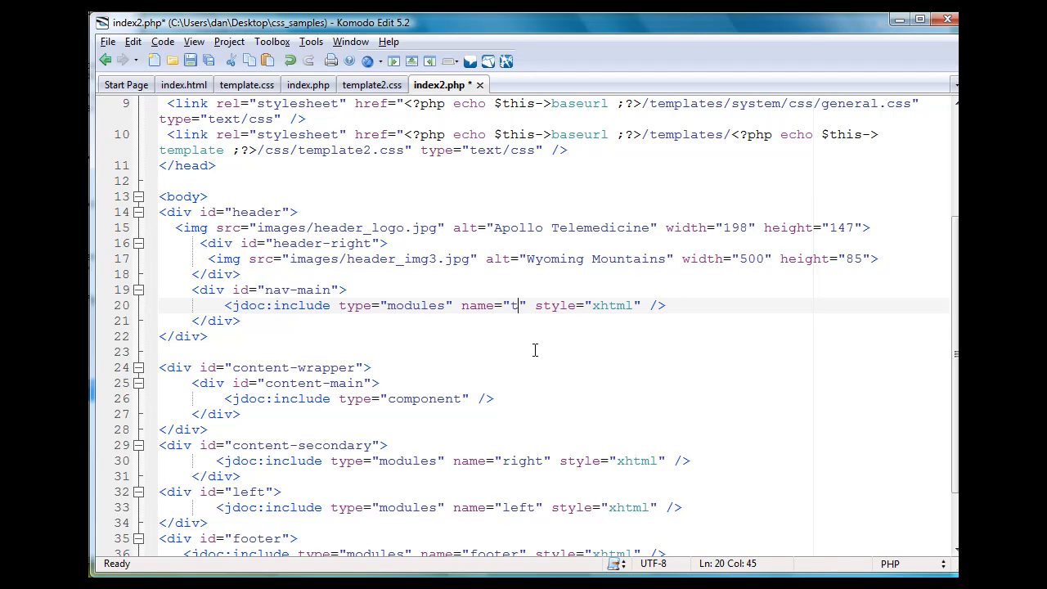
text(nav-)
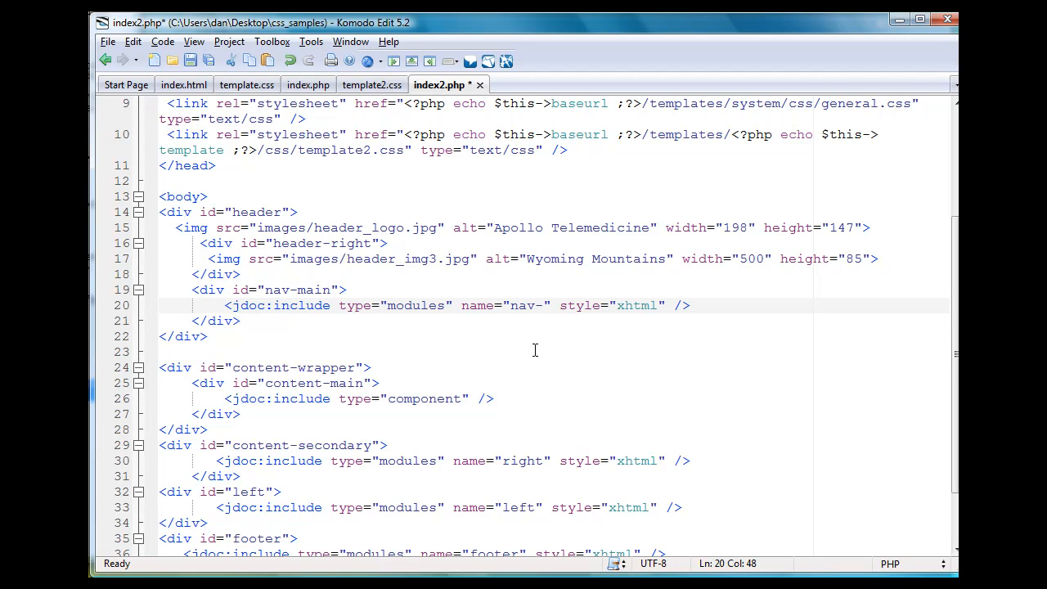
text(main)
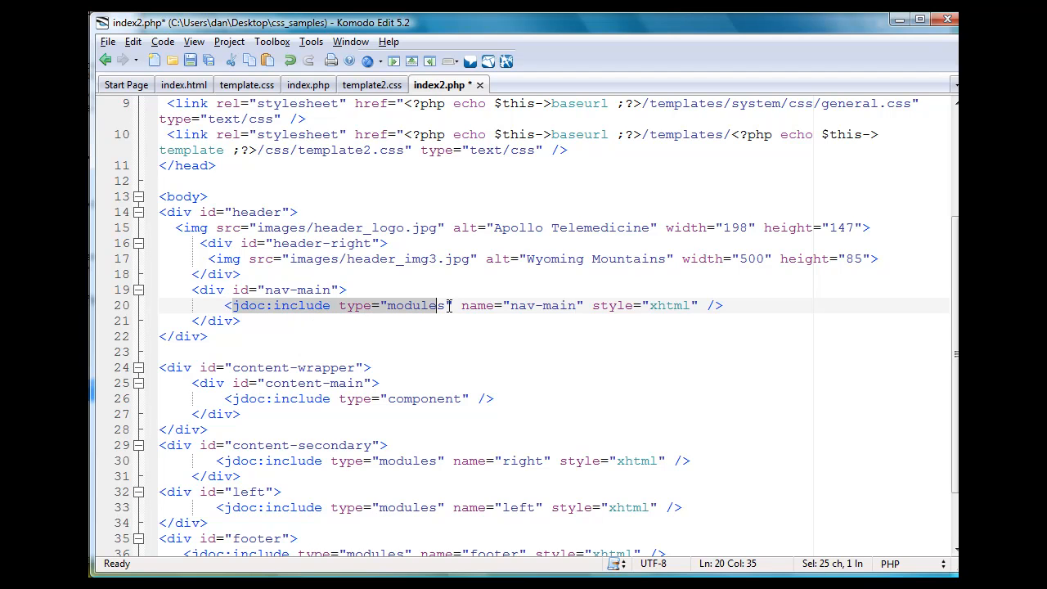
click(352, 305)
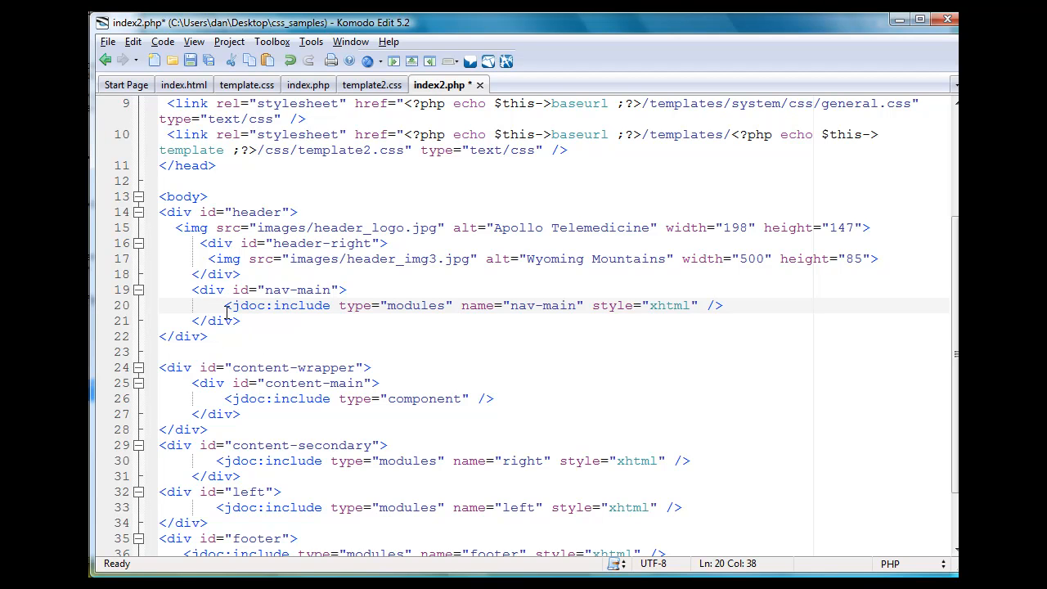
click(461, 306)
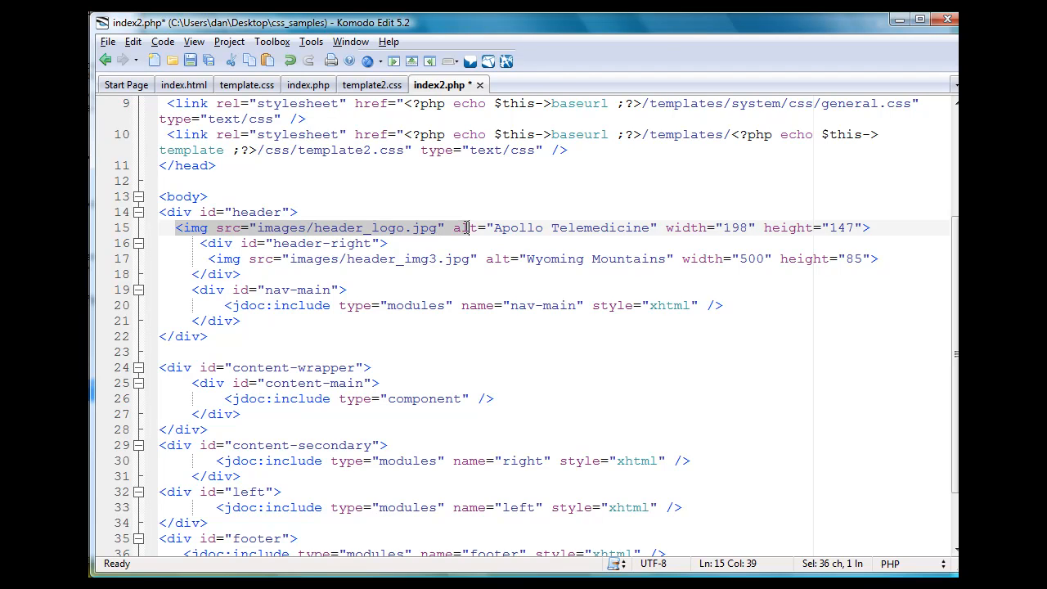
mouse_move(469, 237)
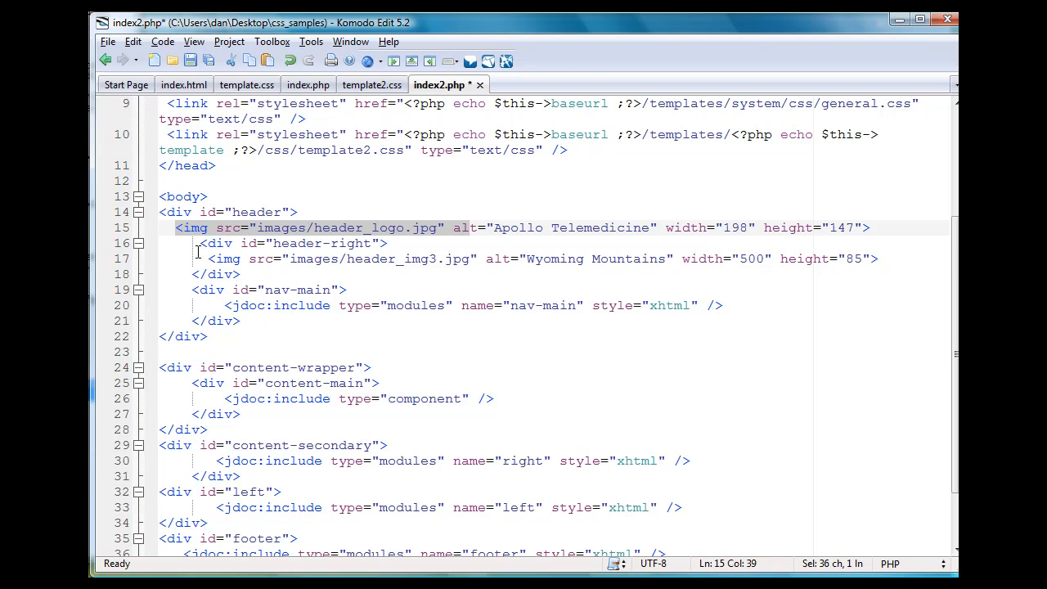
- Insert a jdoc:include modules tag named 'top' on a new line after the header logo image
click(391, 243)
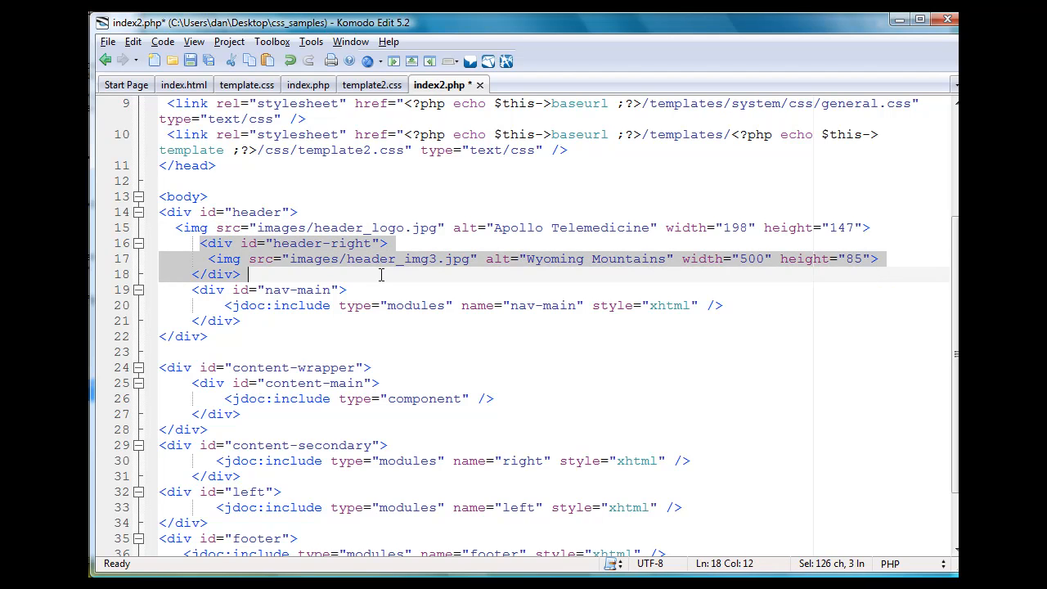
click(381, 274)
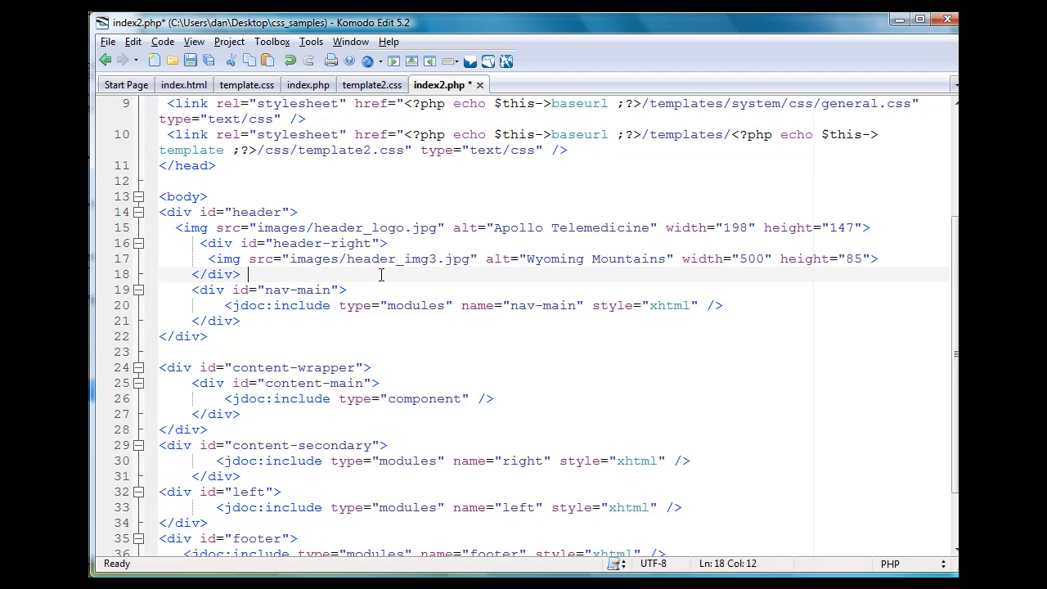
mouse_move(453, 261)
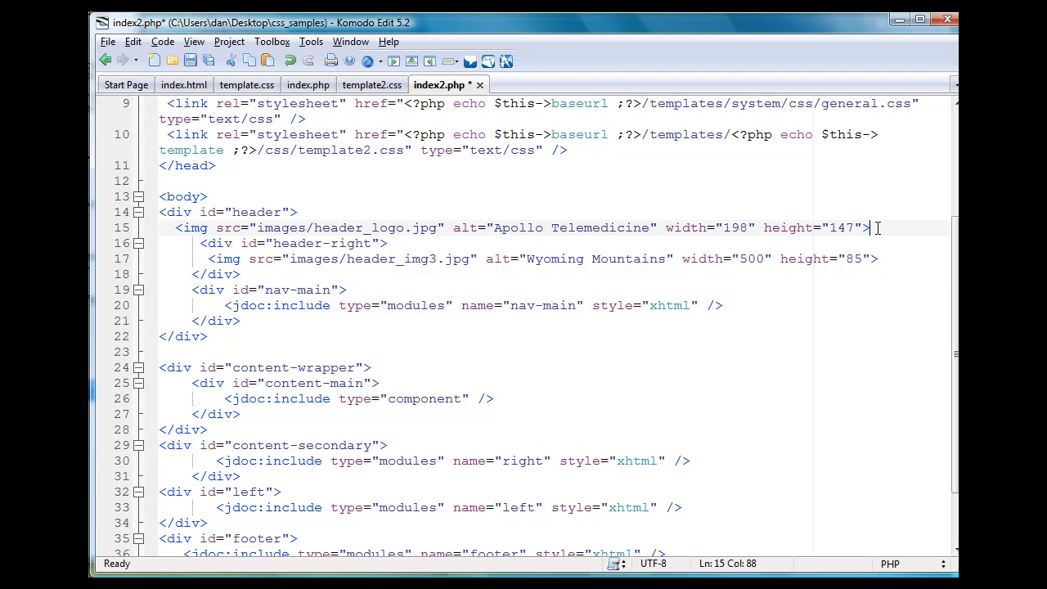
key(Return)
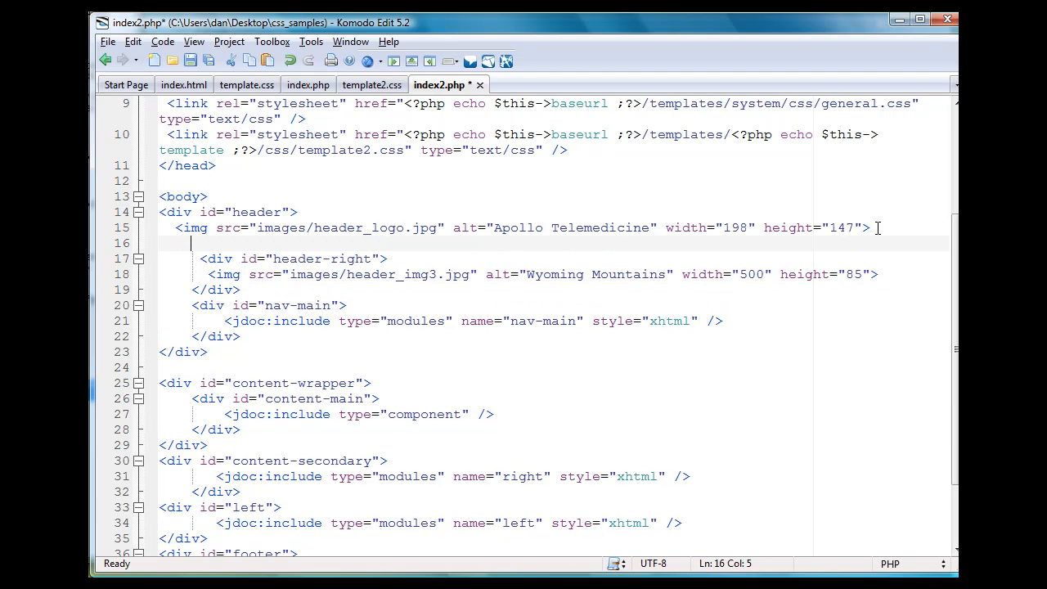
text(<jdoc:include type="modules" name="top" style="xhtml" />)
text(<div id="top">)
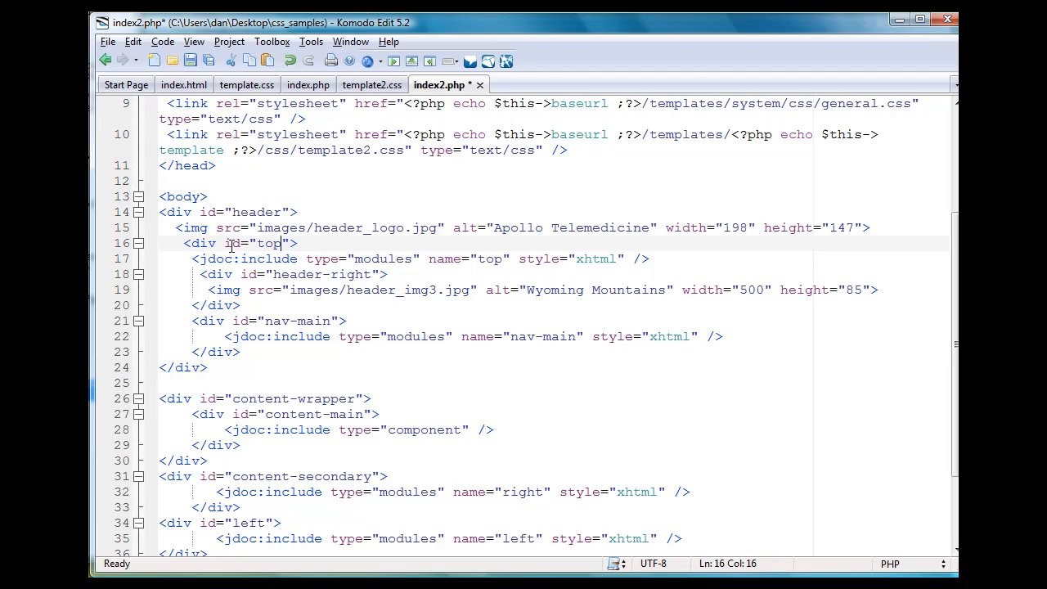
click(191, 274)
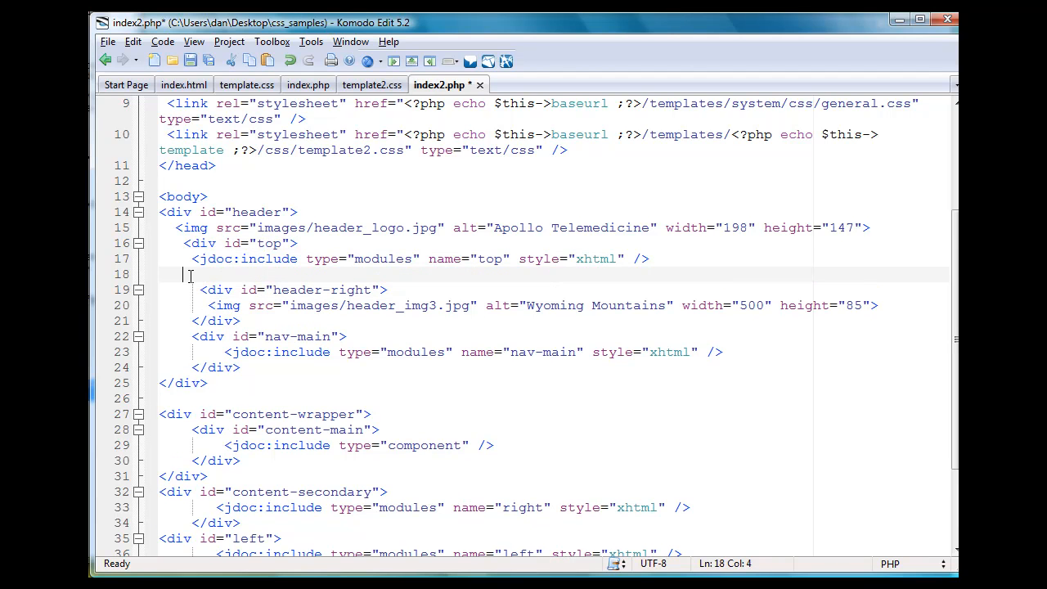
text(</div>)
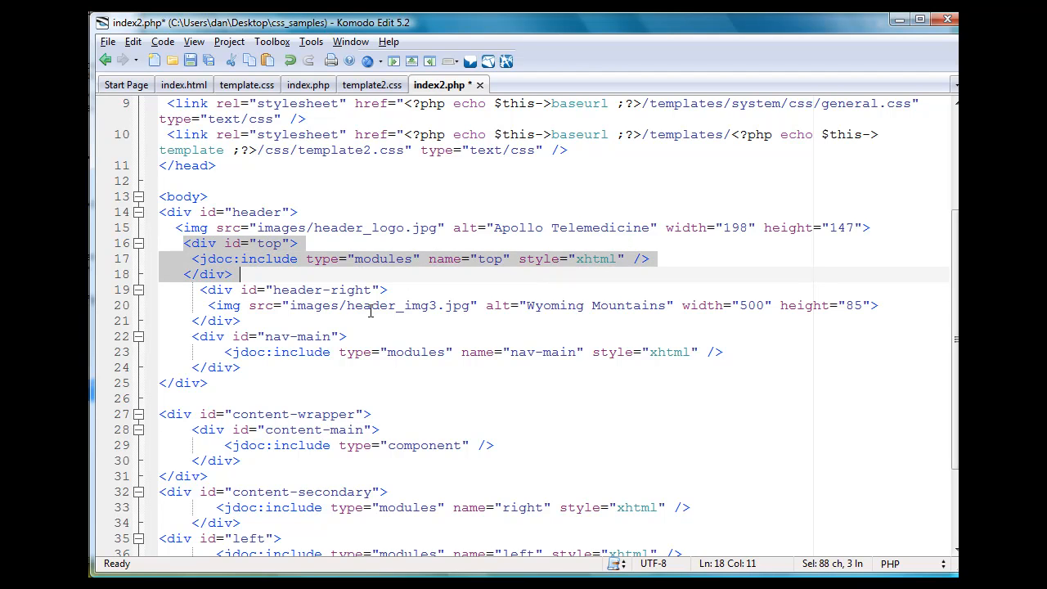
mouse_move(244, 288)
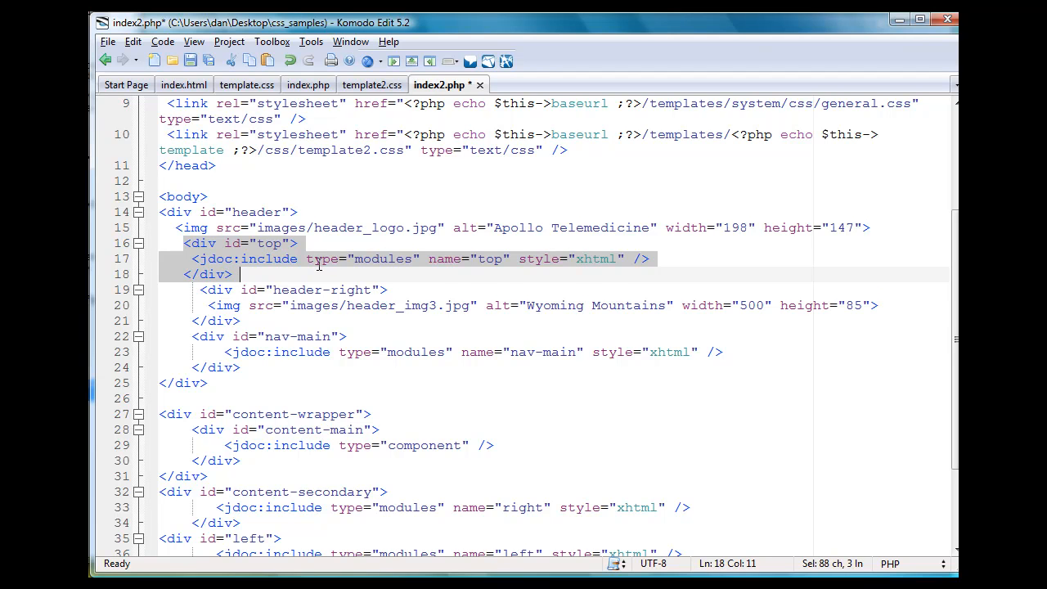
click(403, 258)
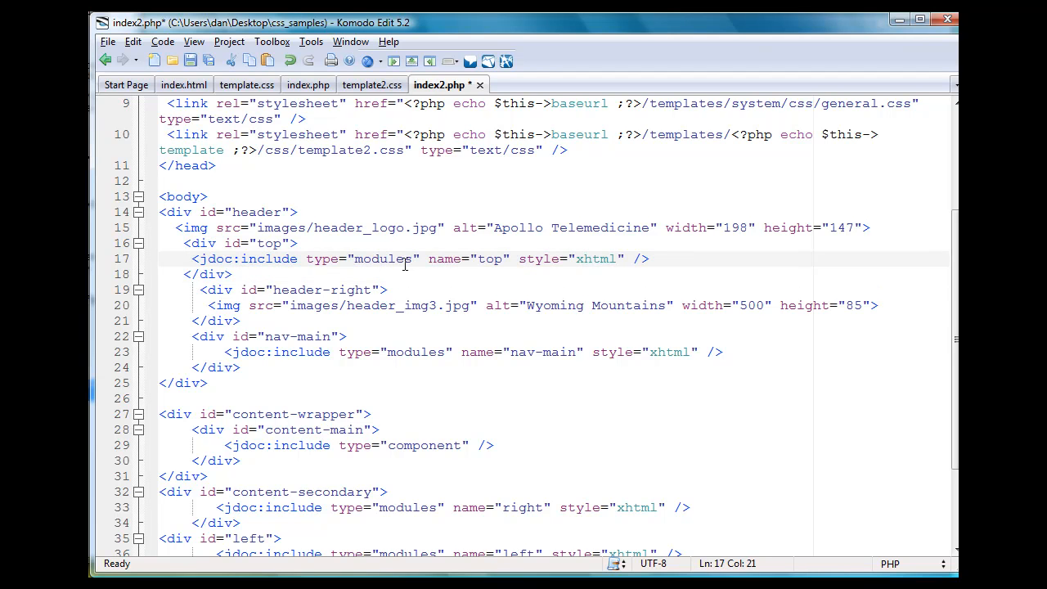
double_click(490, 259)
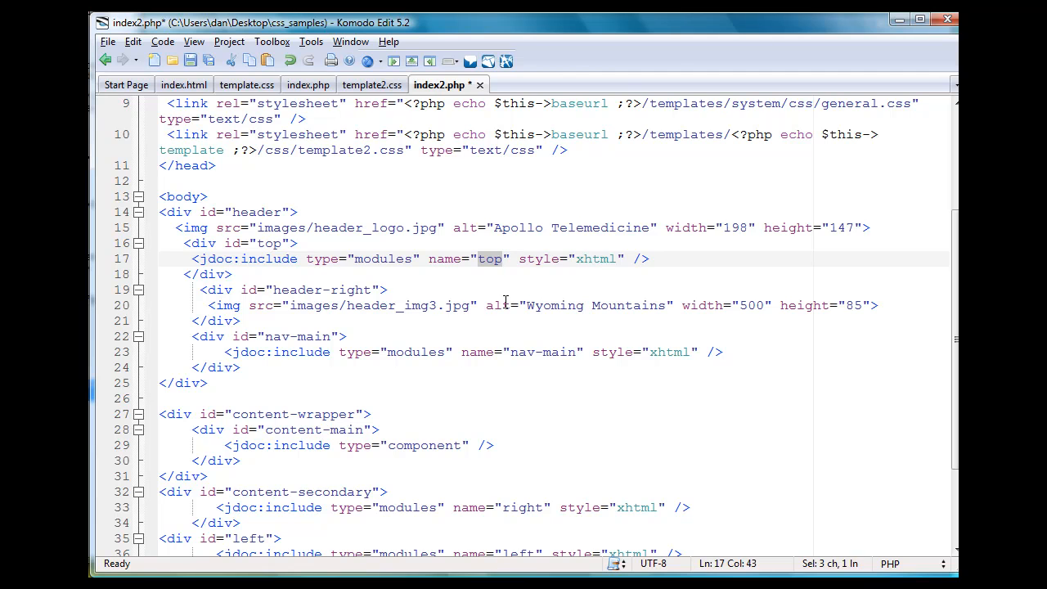
click(496, 305)
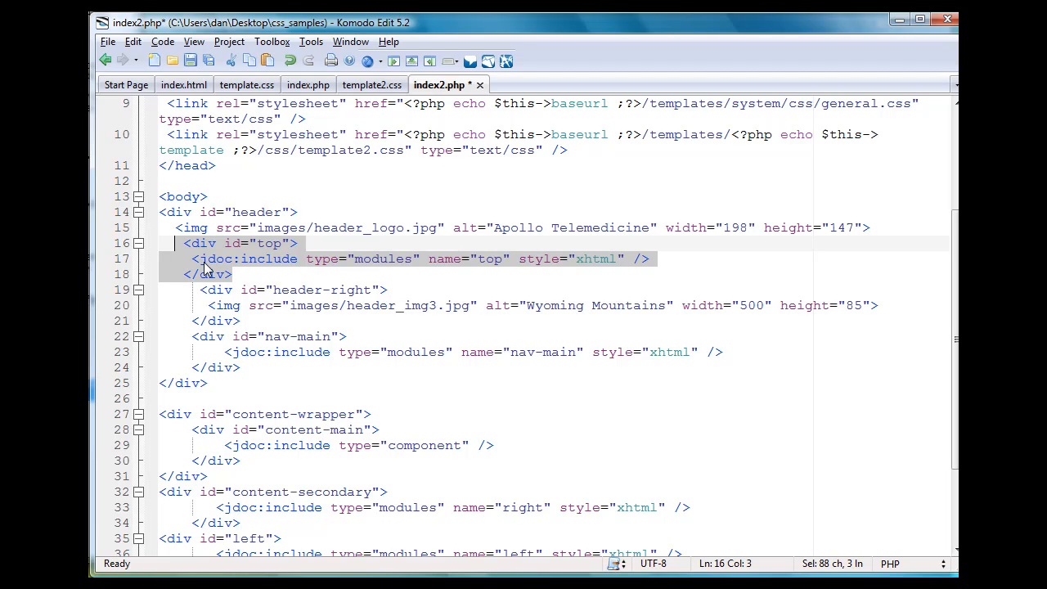
mouse_move(493, 393)
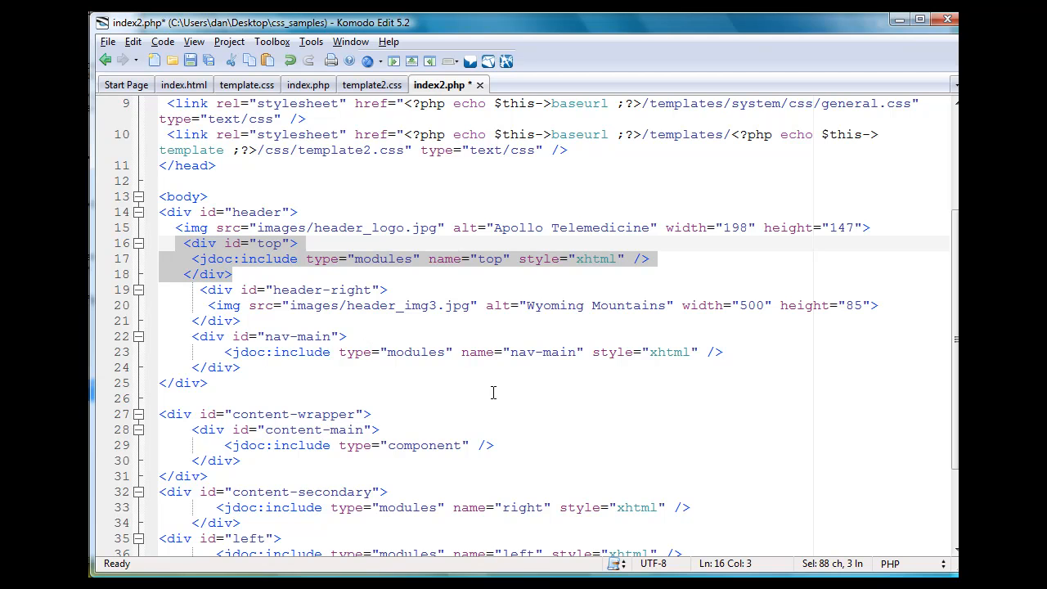
mouse_move(297, 297)
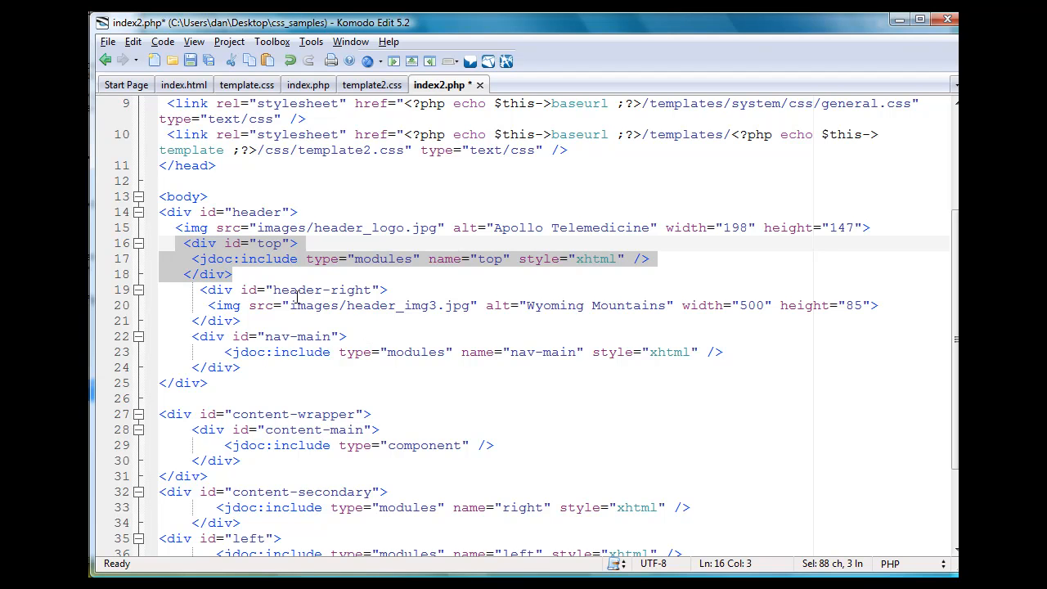
click(267, 258)
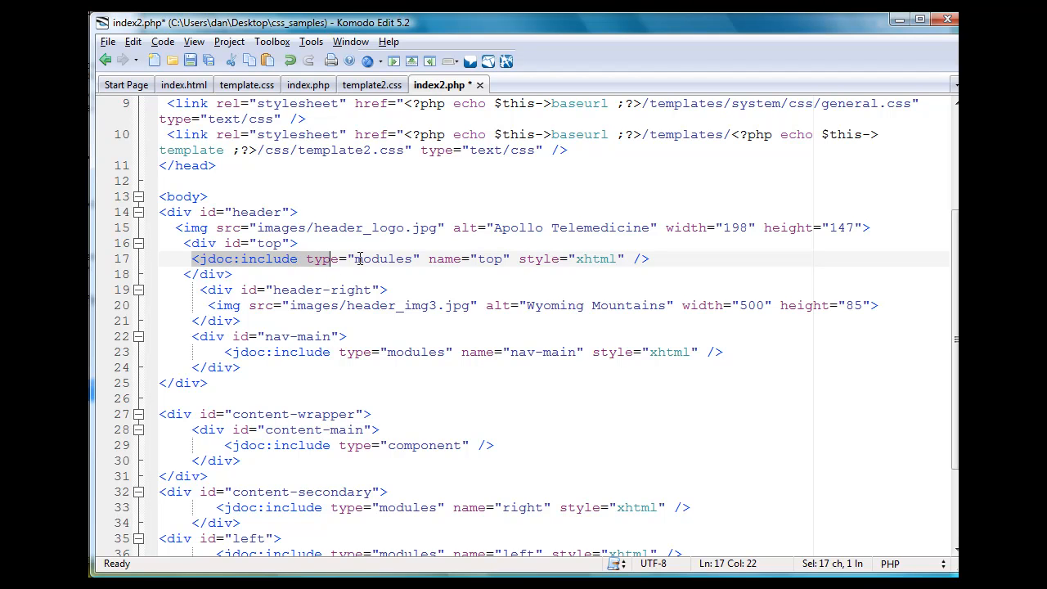
double_click(383, 258)
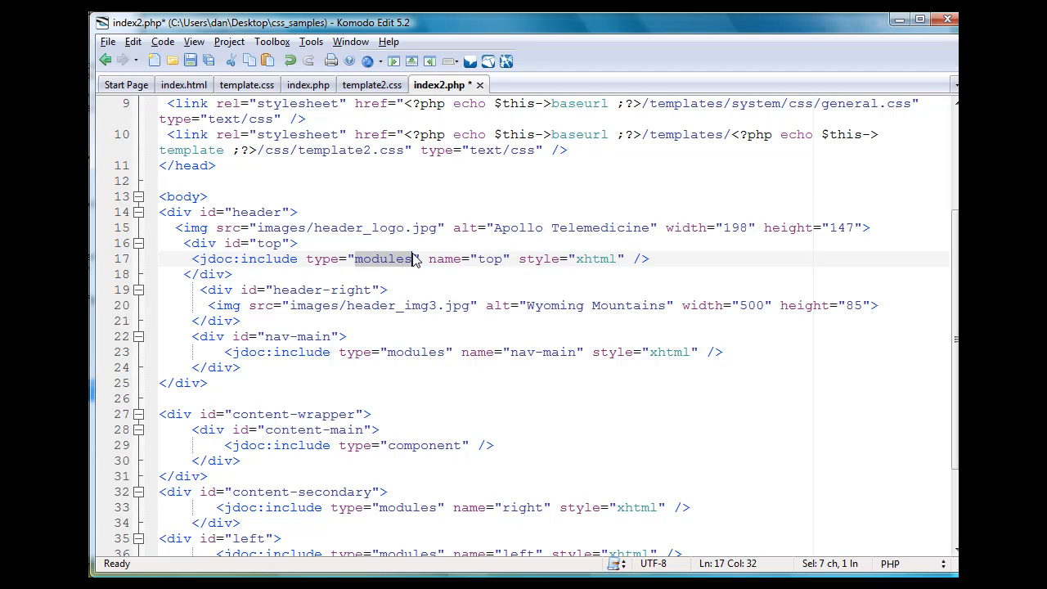
mouse_move(366, 291)
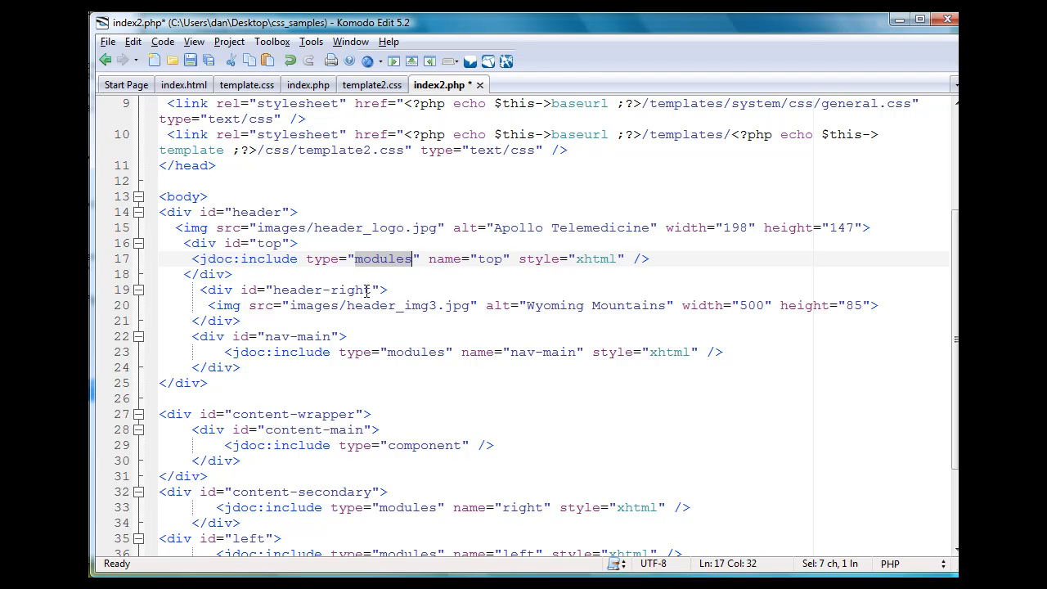
click(345, 336)
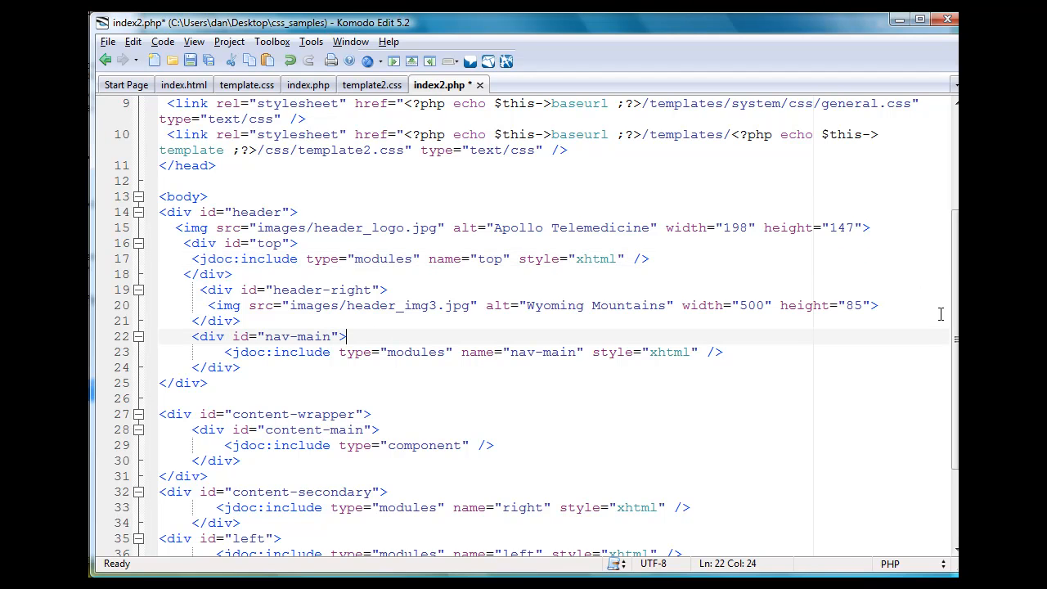
- Review the template code and save index2.php from the File menu
scroll(down, 3)
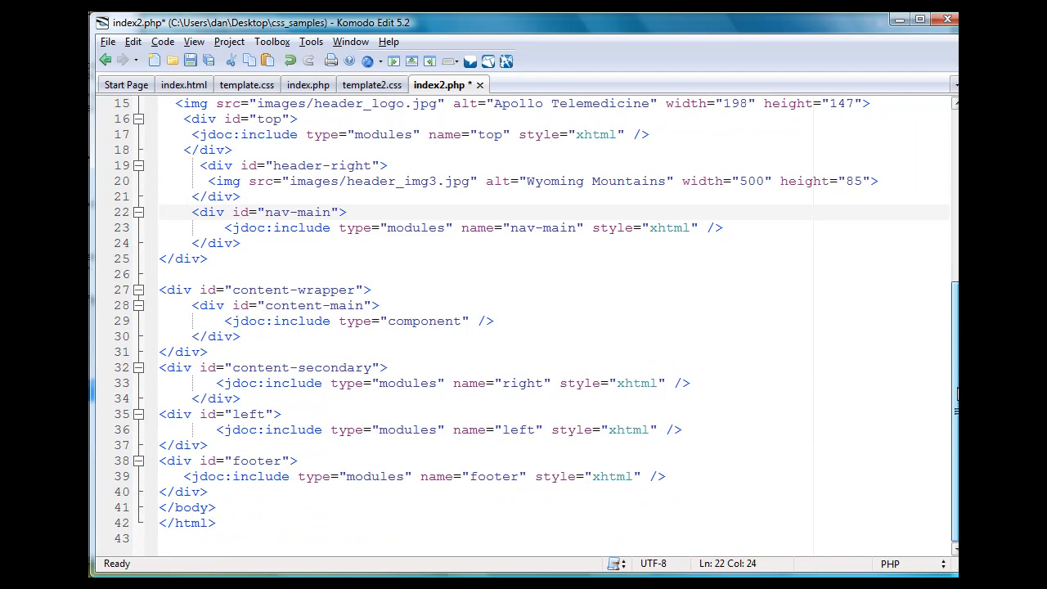
scroll(up, 3)
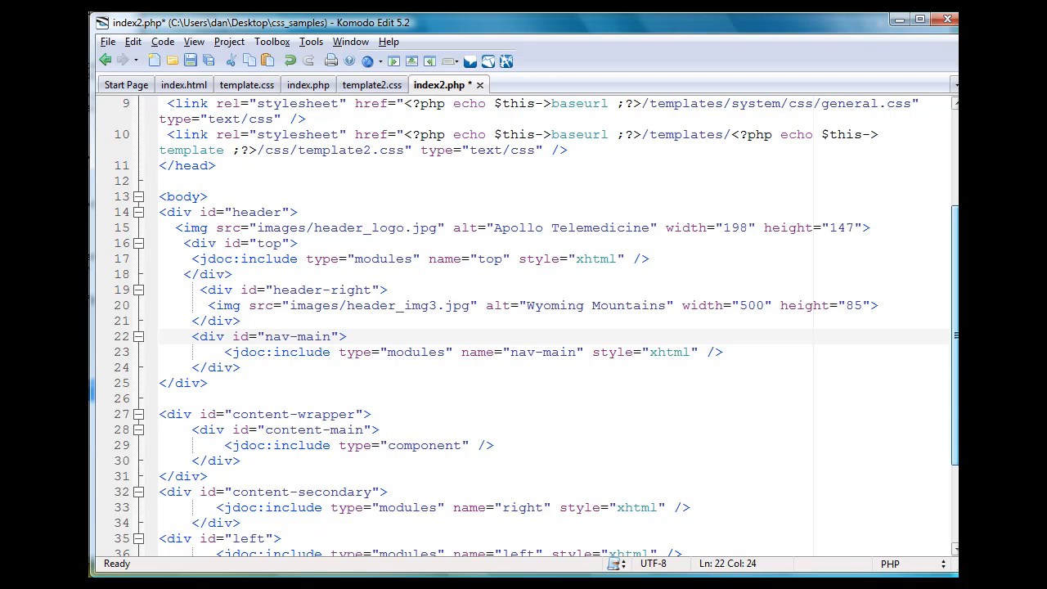
scroll(up, 3)
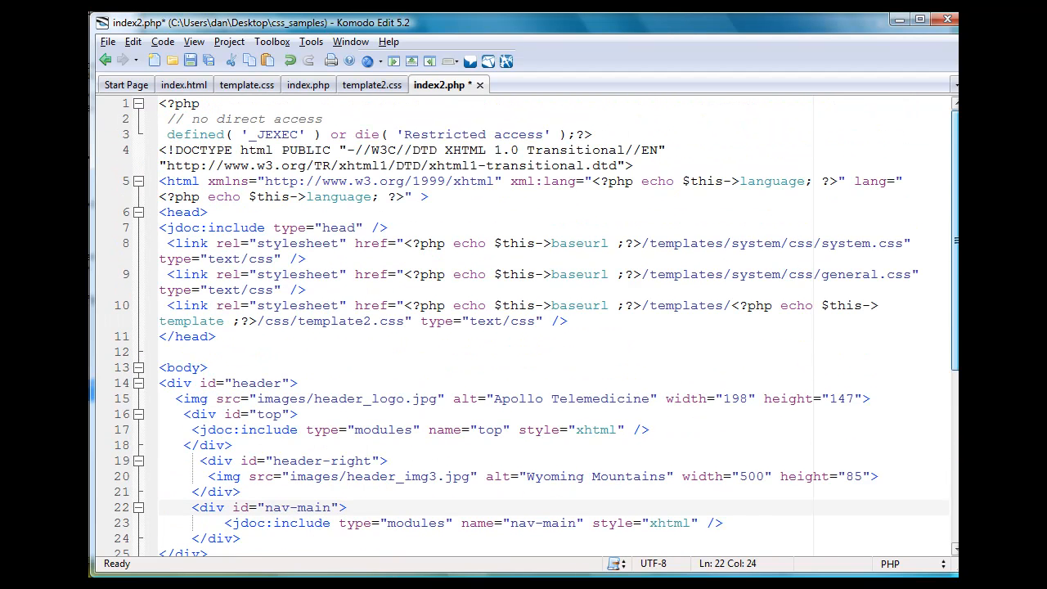
scroll(down, 3)
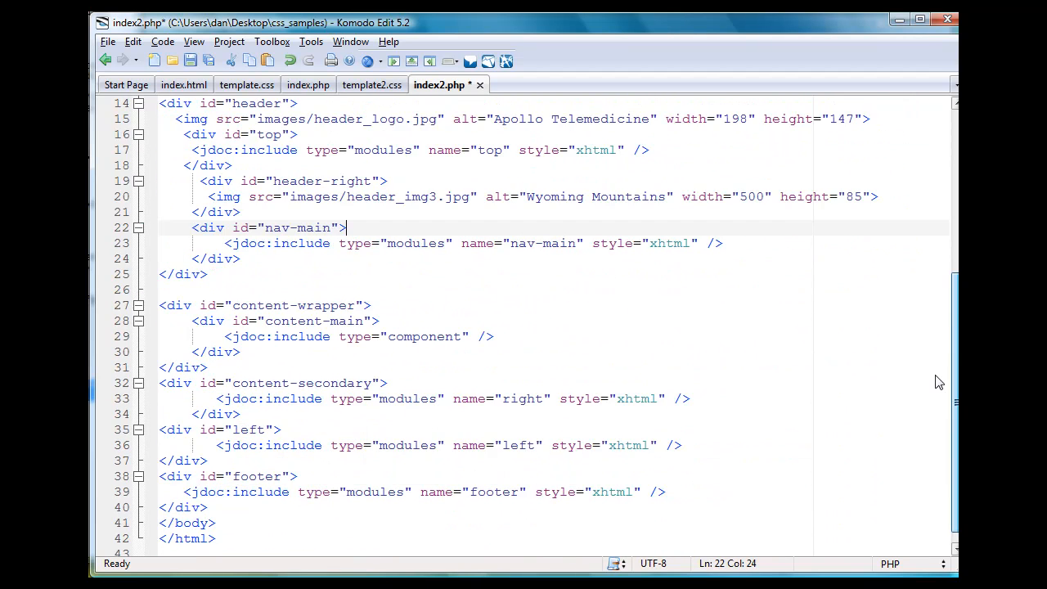
scroll(up, 3)
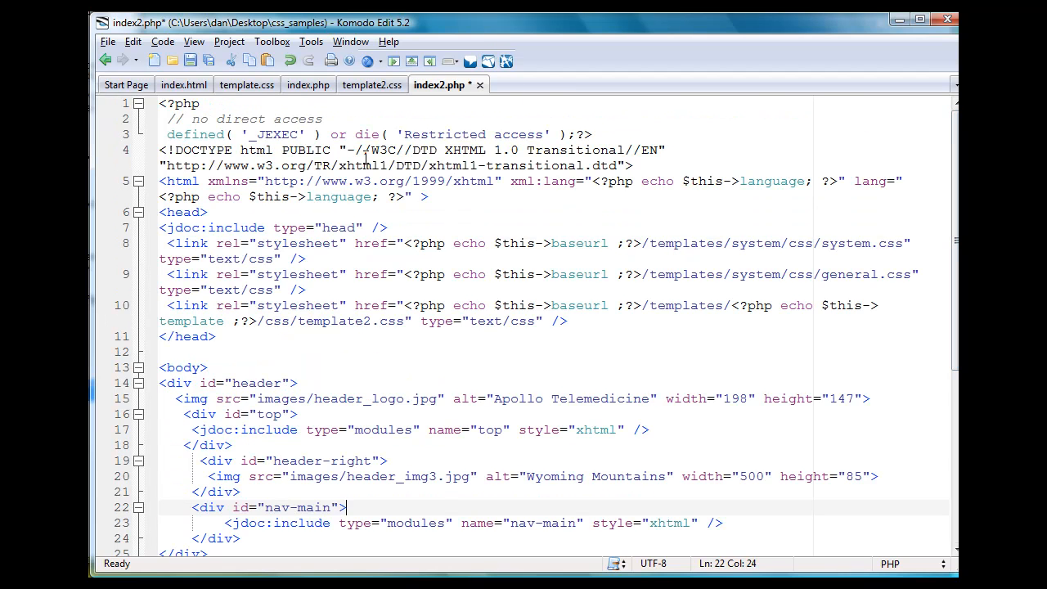
click(107, 41)
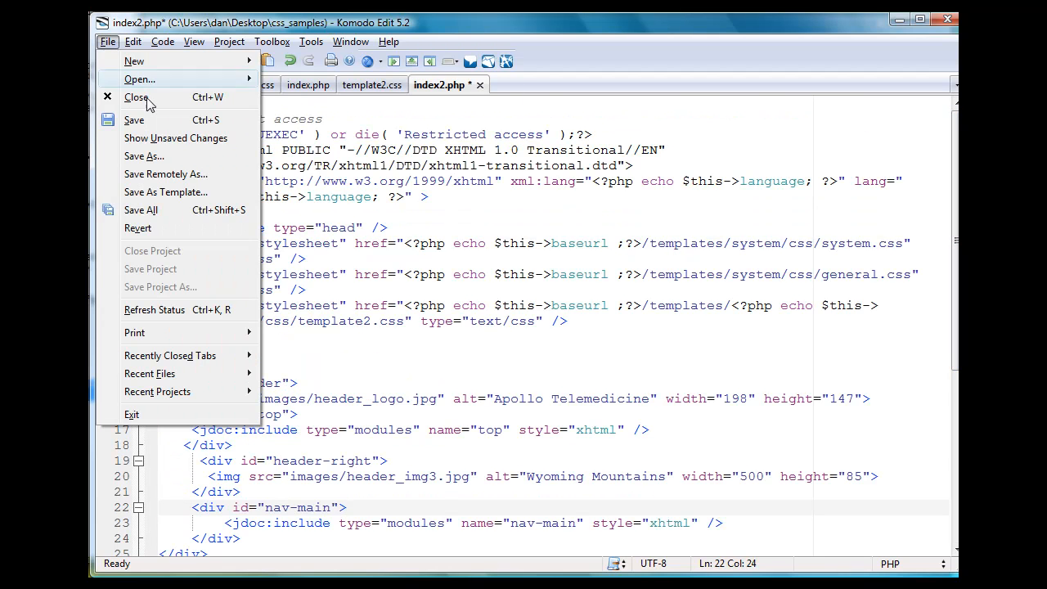
click(133, 119)
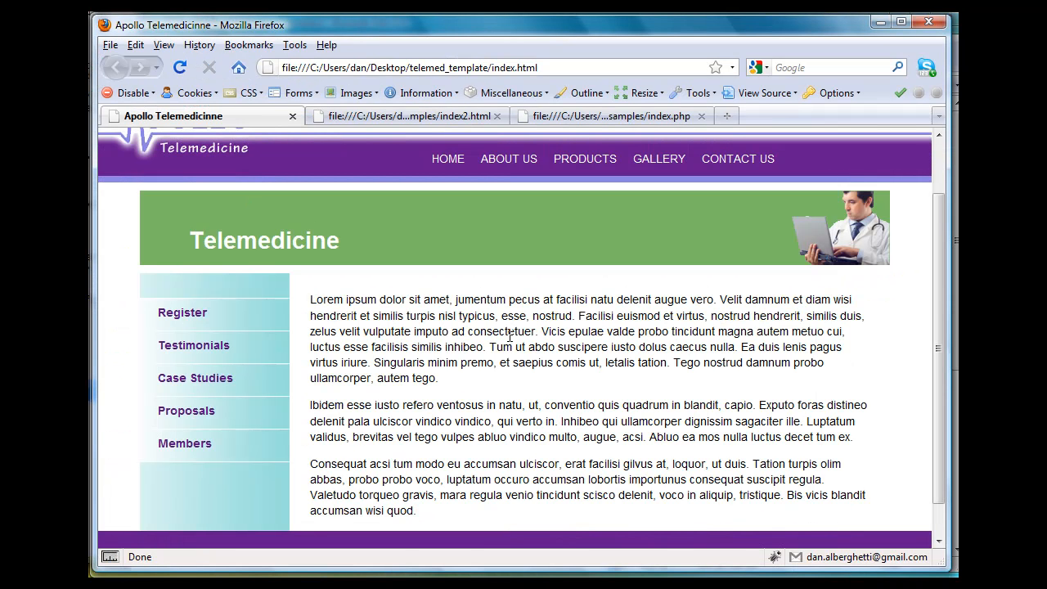
- View the index2.html coloured-column page, then open a new blank Firefox tab
scroll(up, 3)
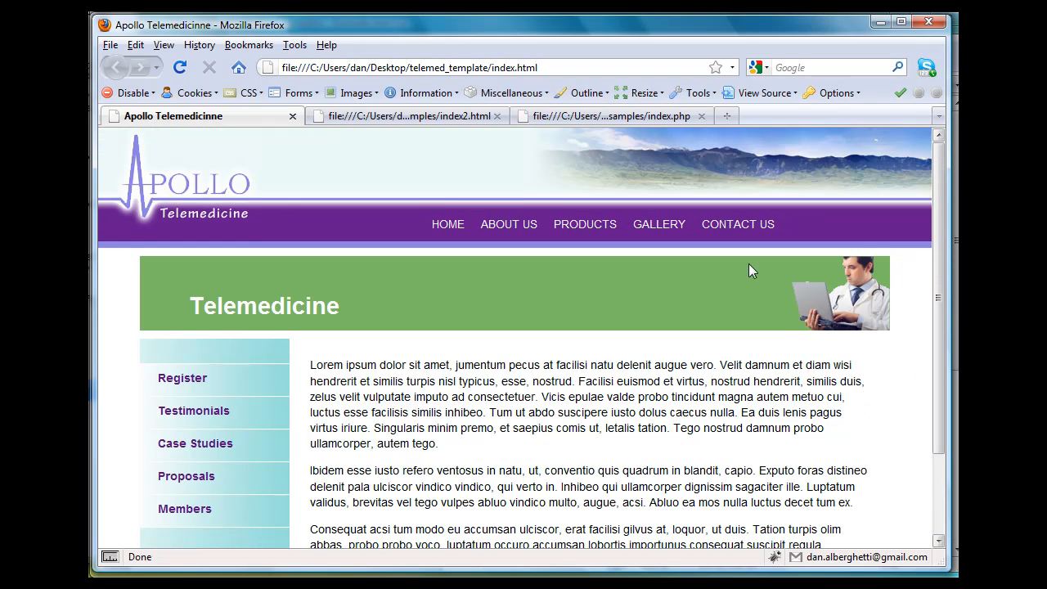
mouse_move(368, 115)
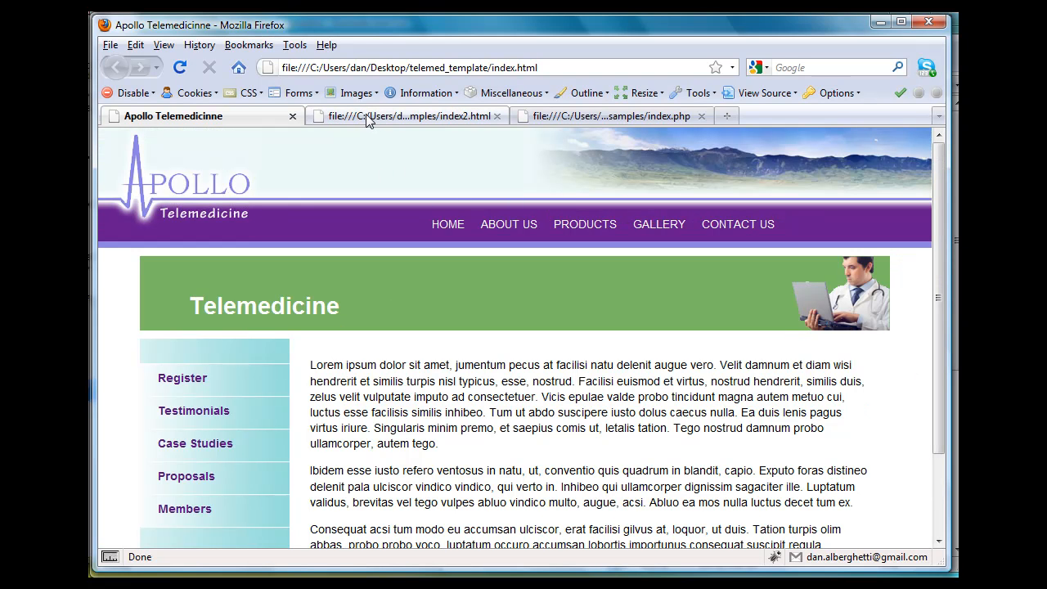
click(406, 115)
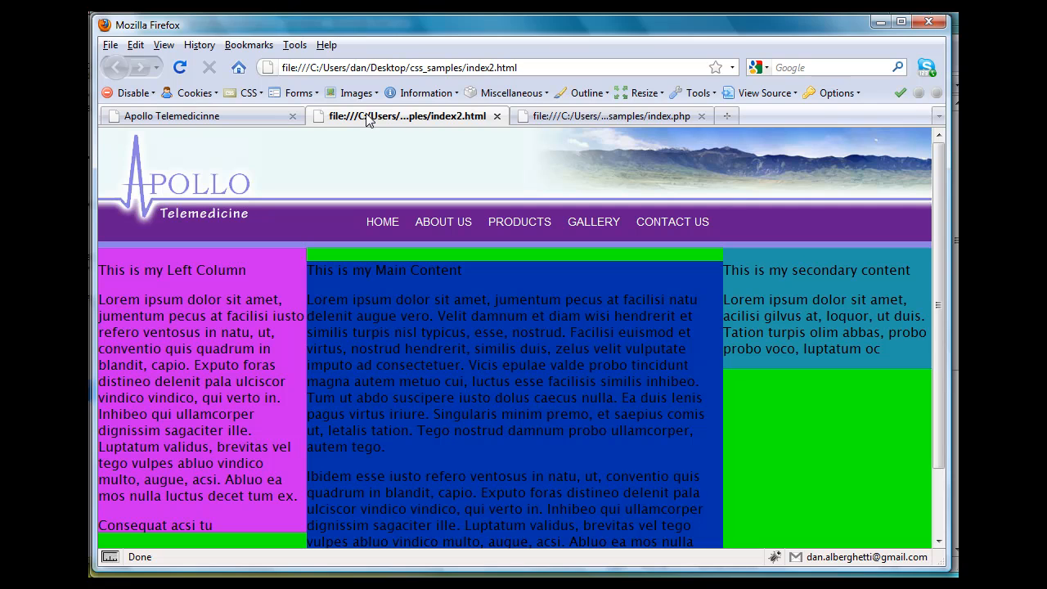
mouse_move(304, 85)
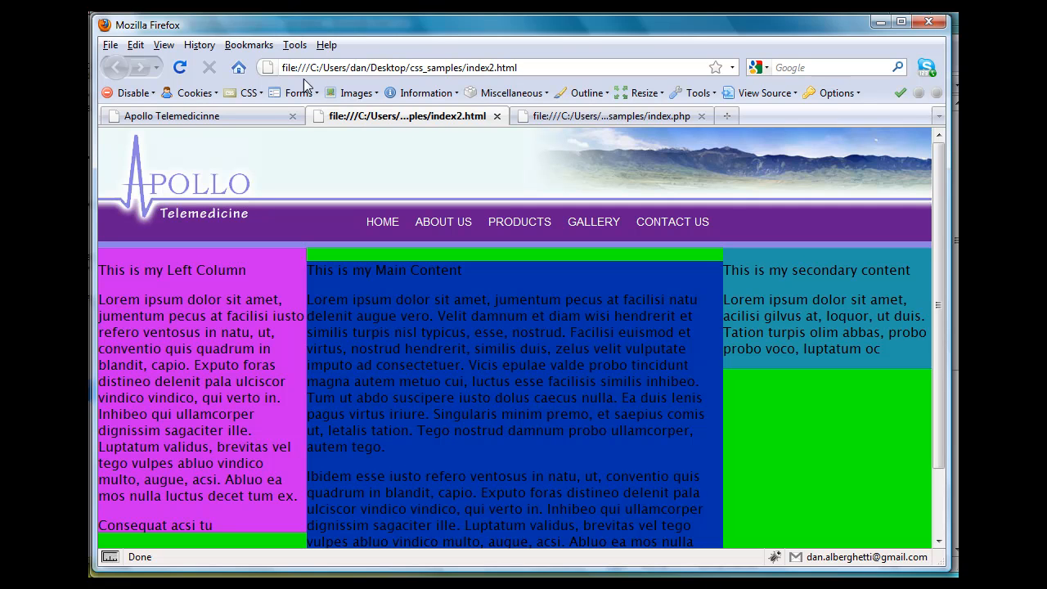
click(726, 116)
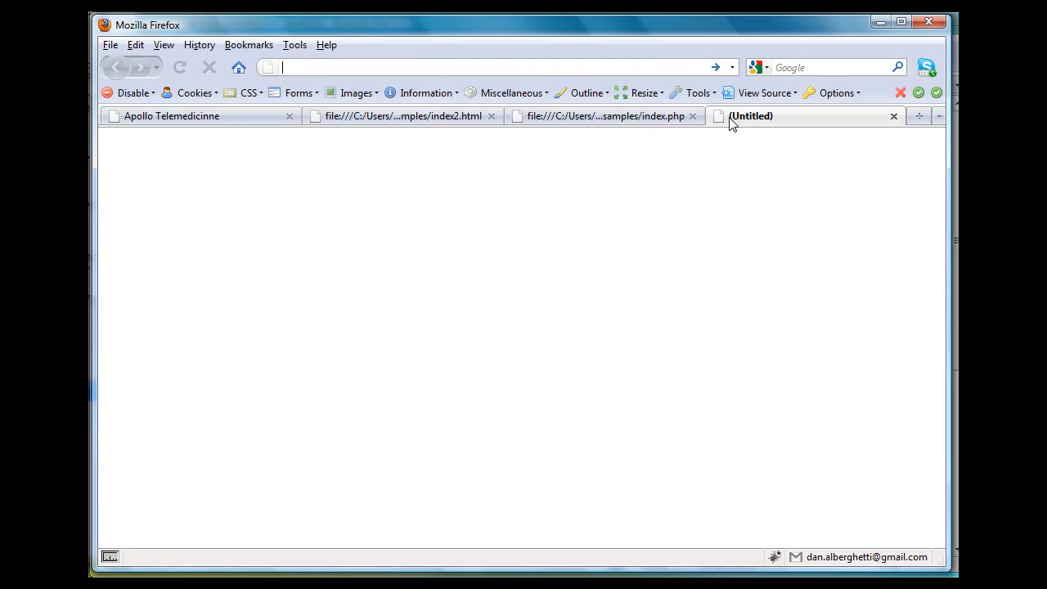
- Open Firefox's Open File dialog to browse for index2.php
click(110, 45)
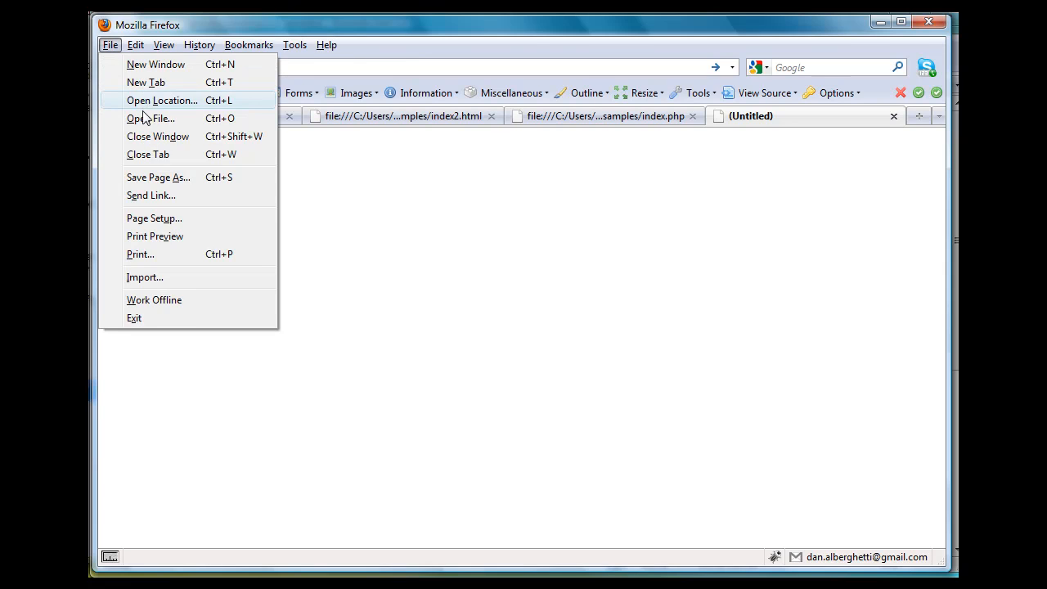
click(150, 118)
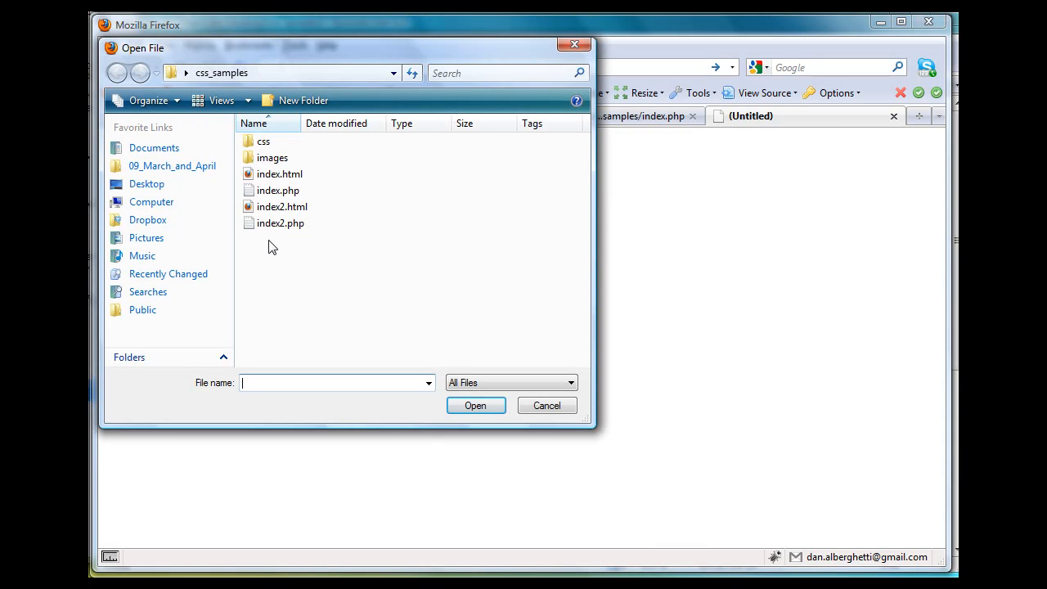
mouse_move(281, 223)
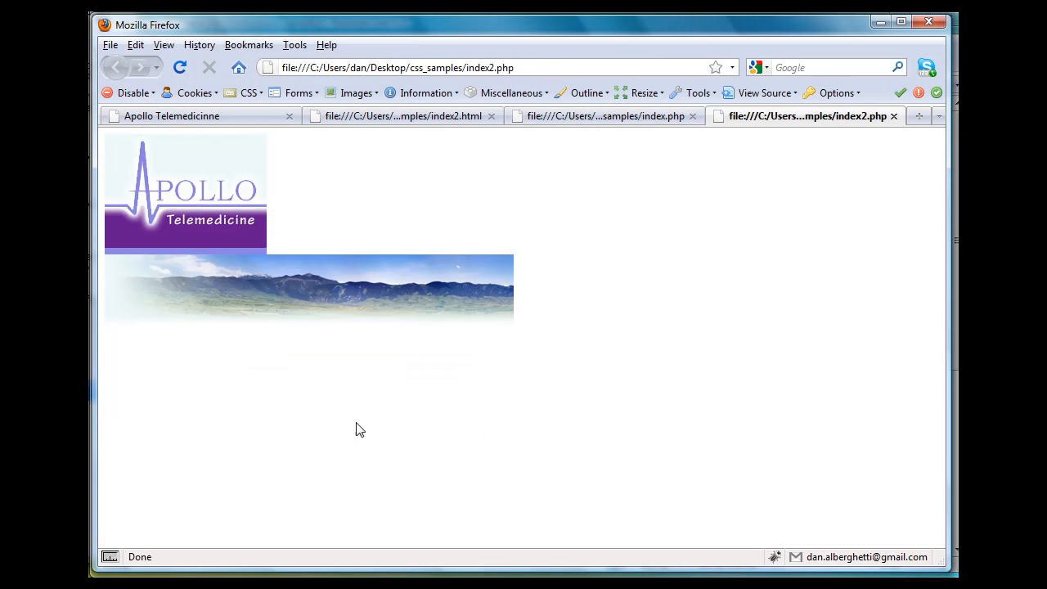
mouse_move(208, 284)
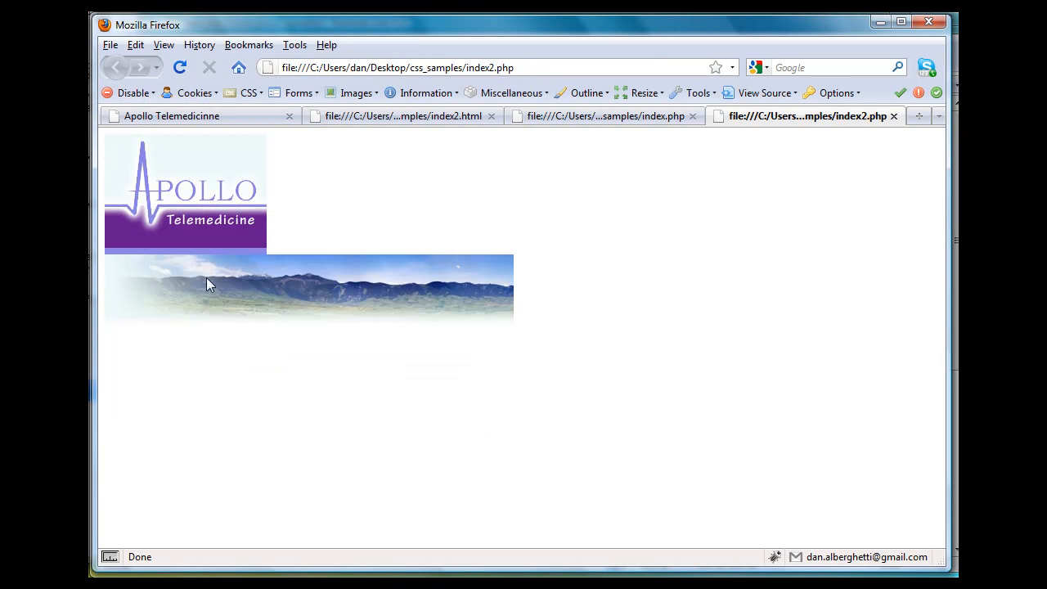
mouse_move(289, 194)
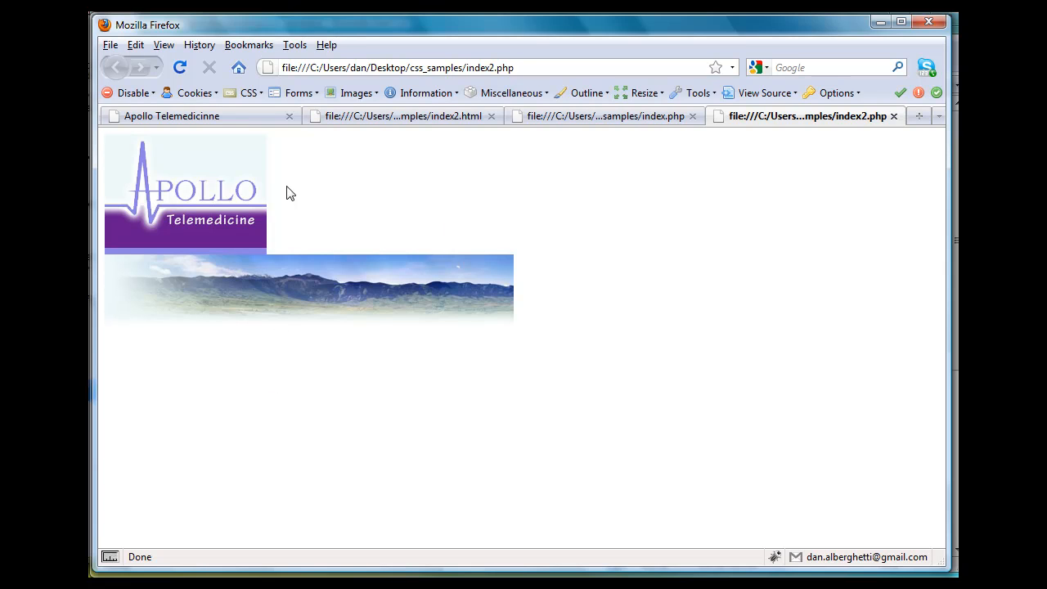
mouse_move(360, 347)
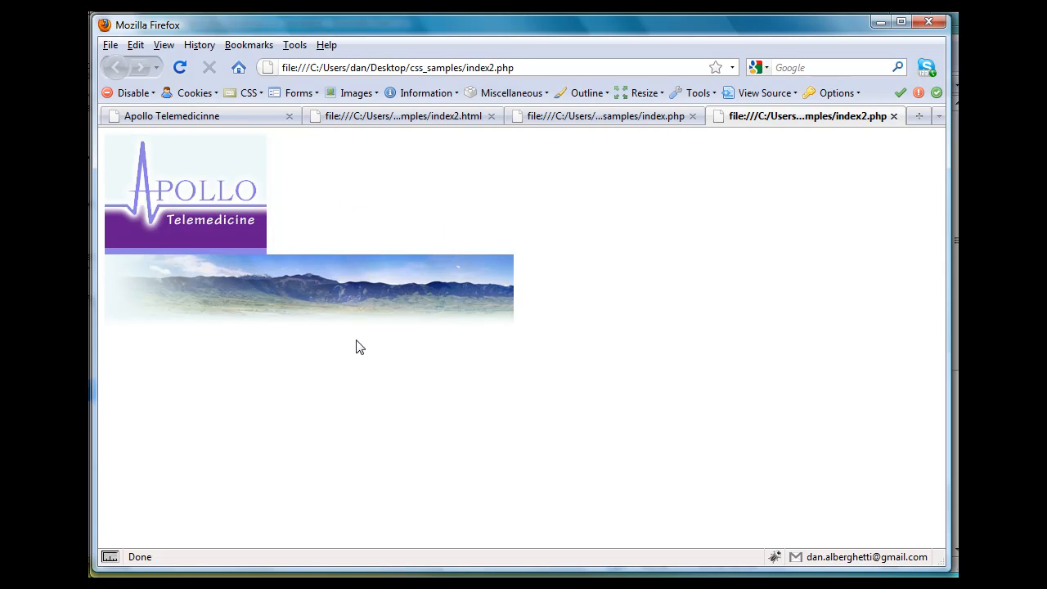